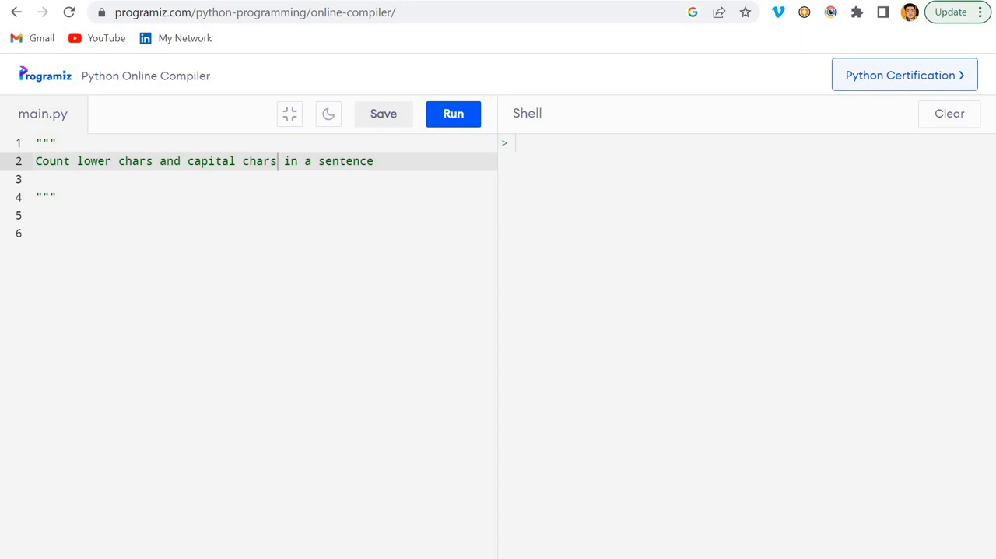
mouse_move(100, 204)
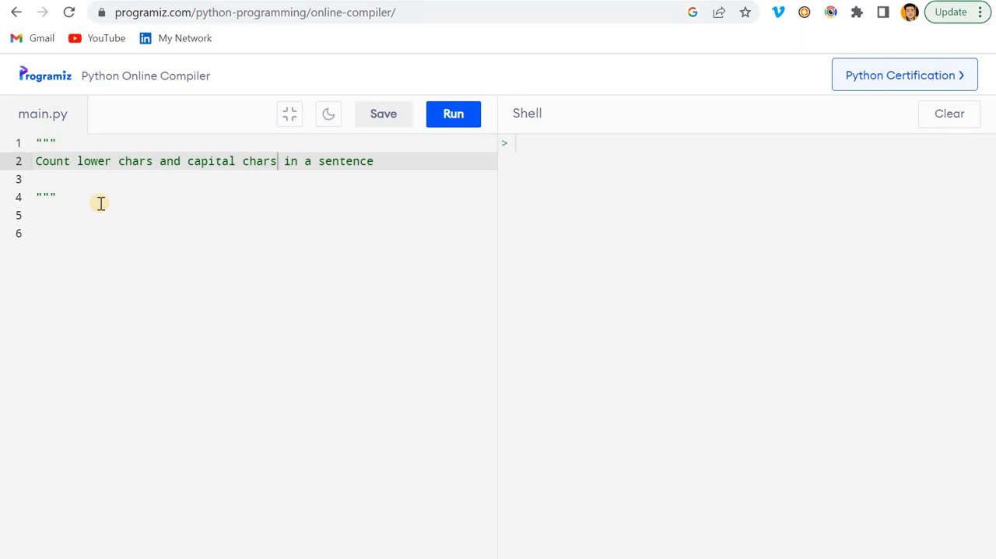
Step: Add input_str="Hello this is GeekCoders" on the line below the docstring
click(57, 197)
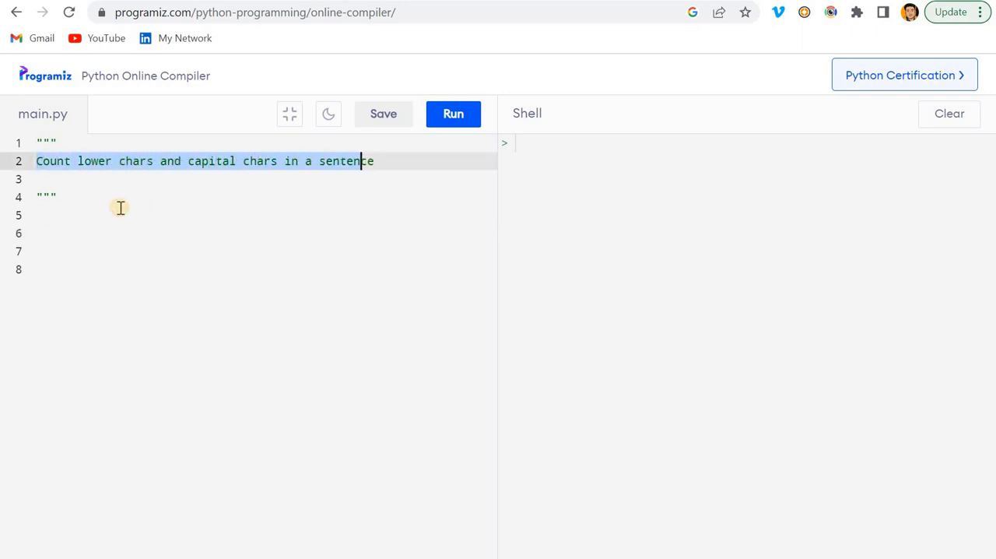
click(54, 215)
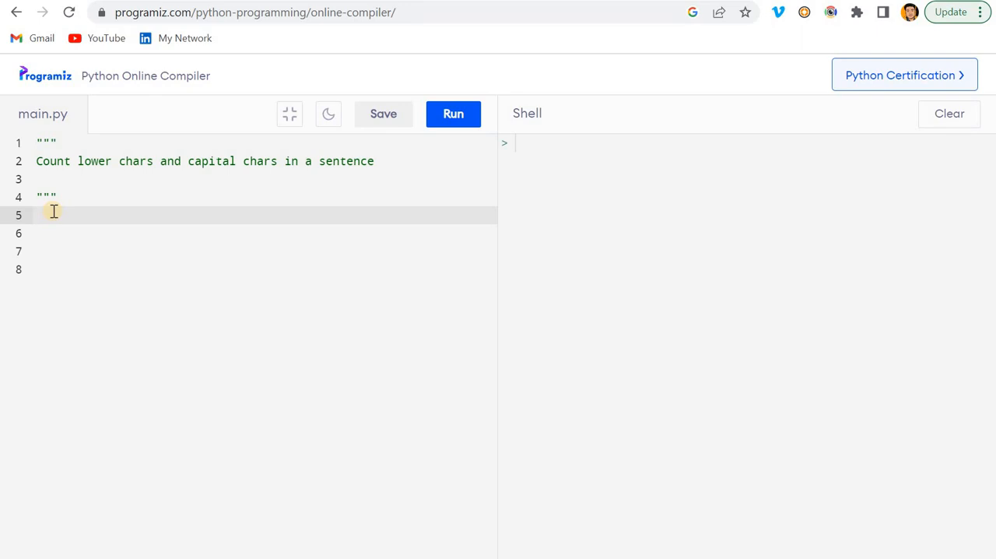
text(s)
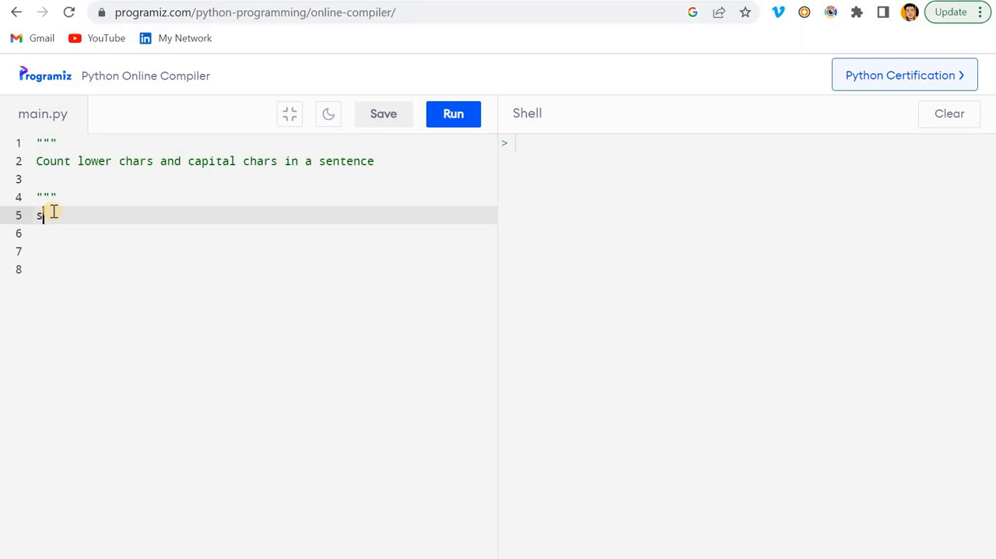
text(input)
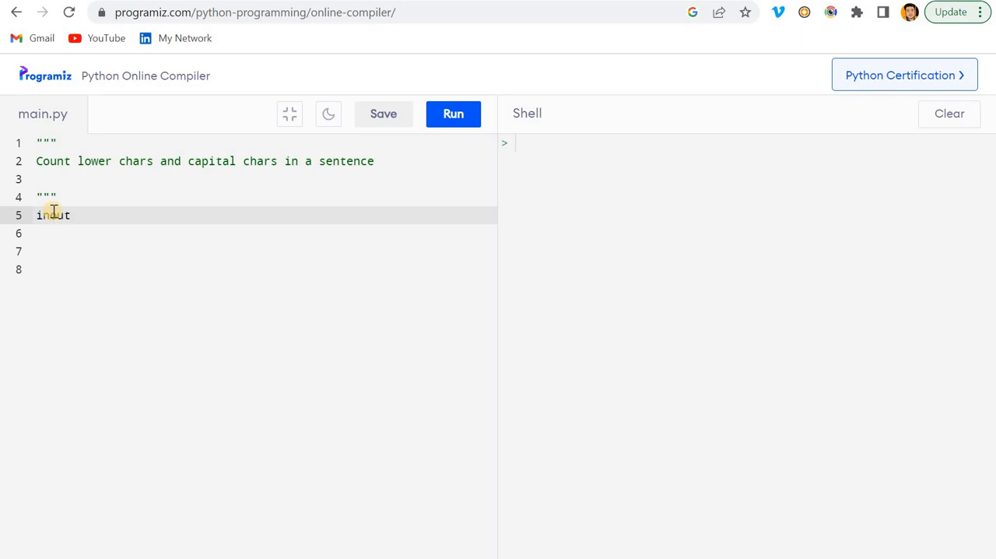
key(Backspace)
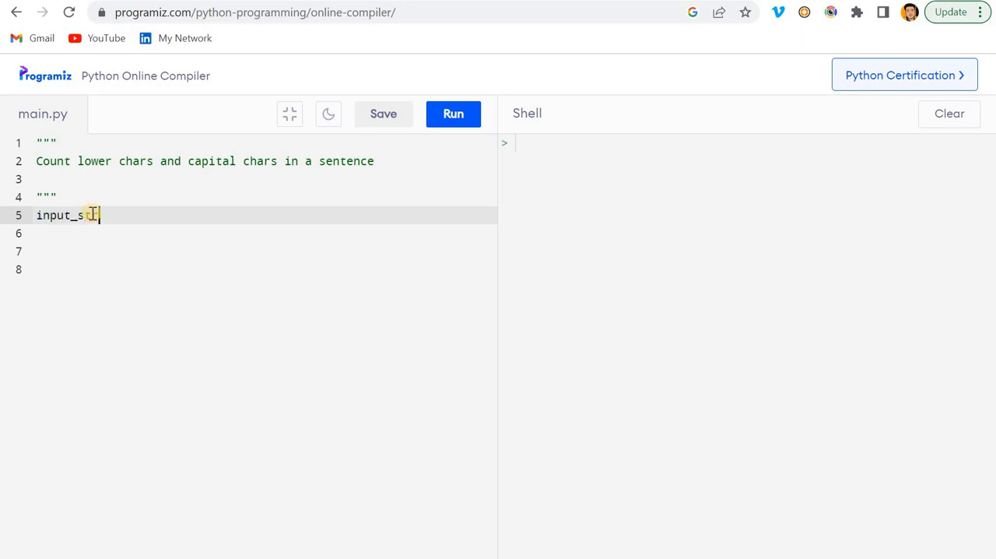
text(="He")
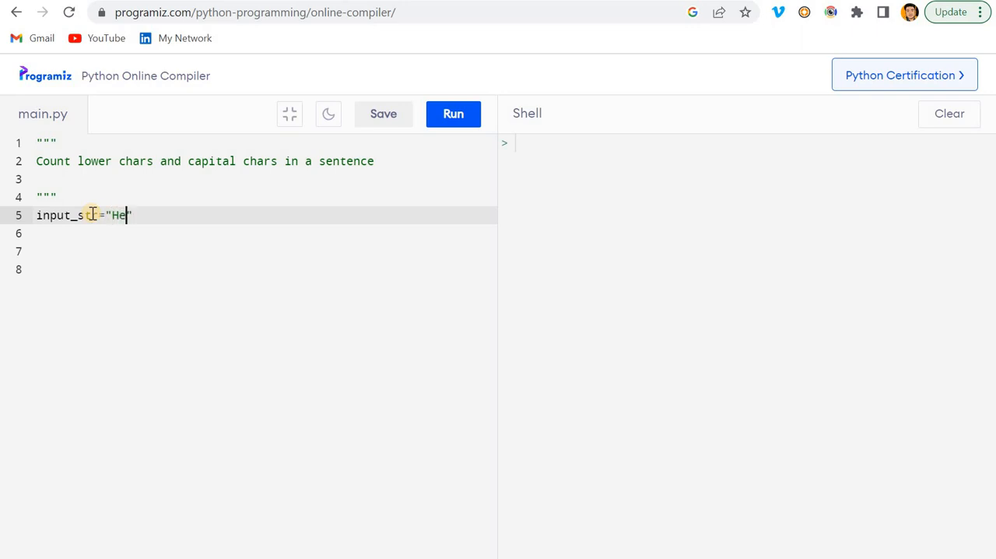
text(llo this is)
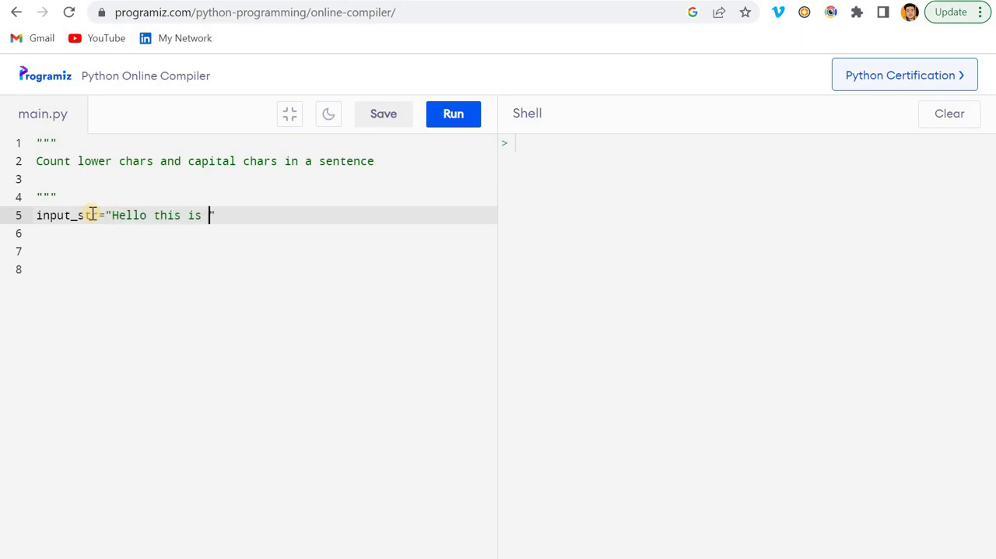
text(GeekCoders)
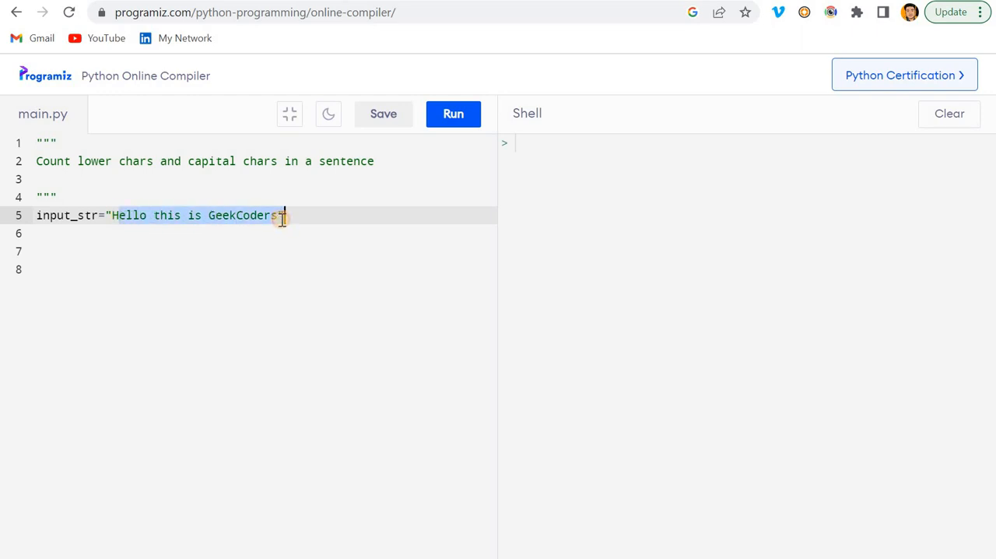
text(")
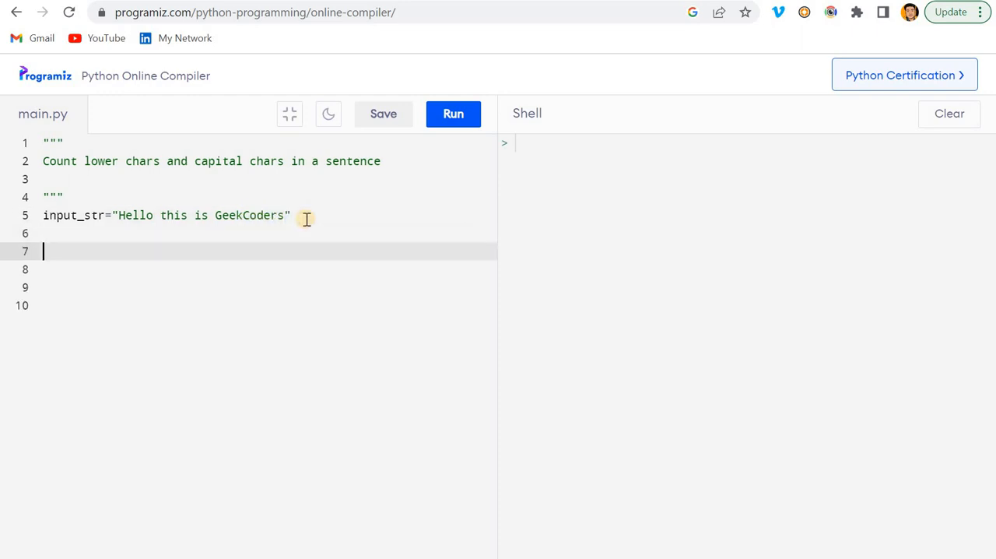
Step: Write the function header def f_count_chars(input_str):
text(def)
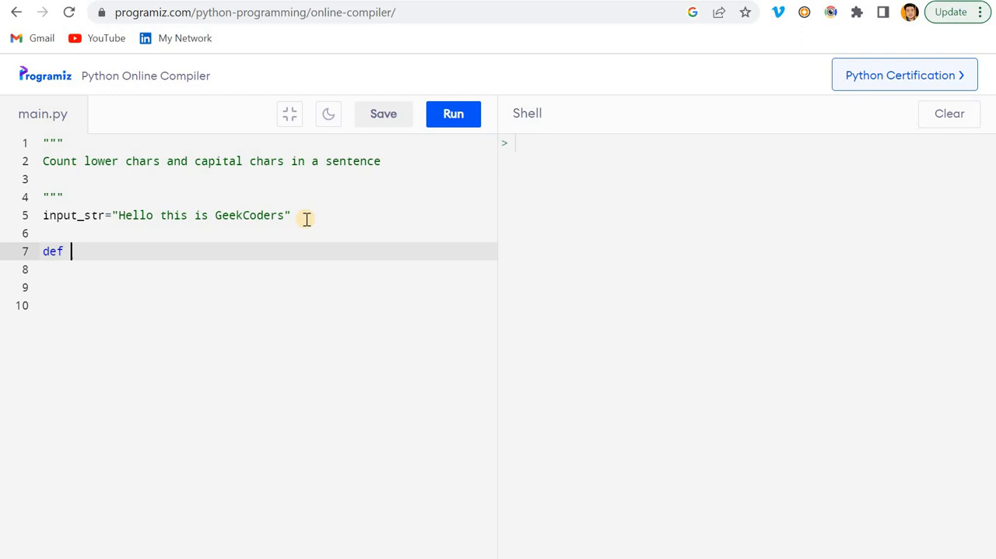
text(f)
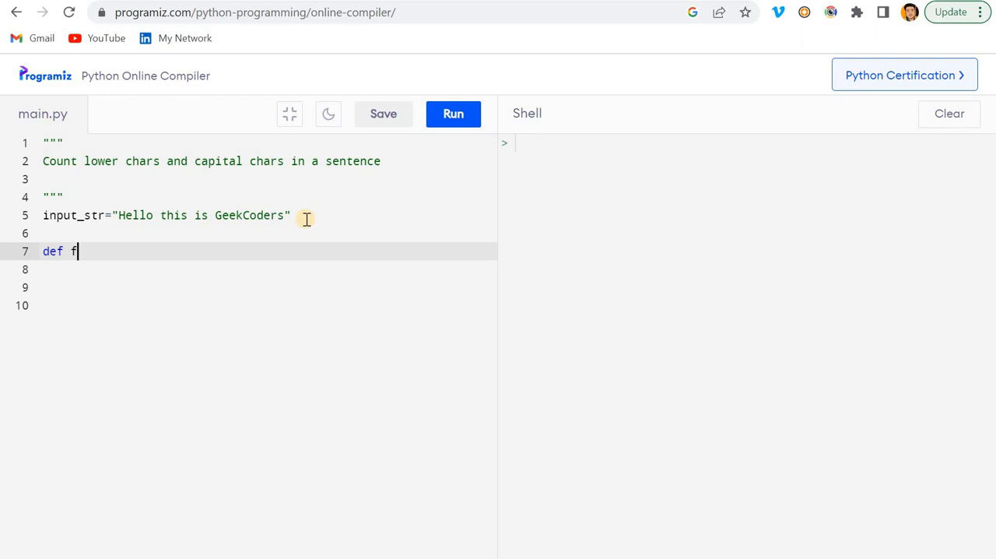
text(_count_)
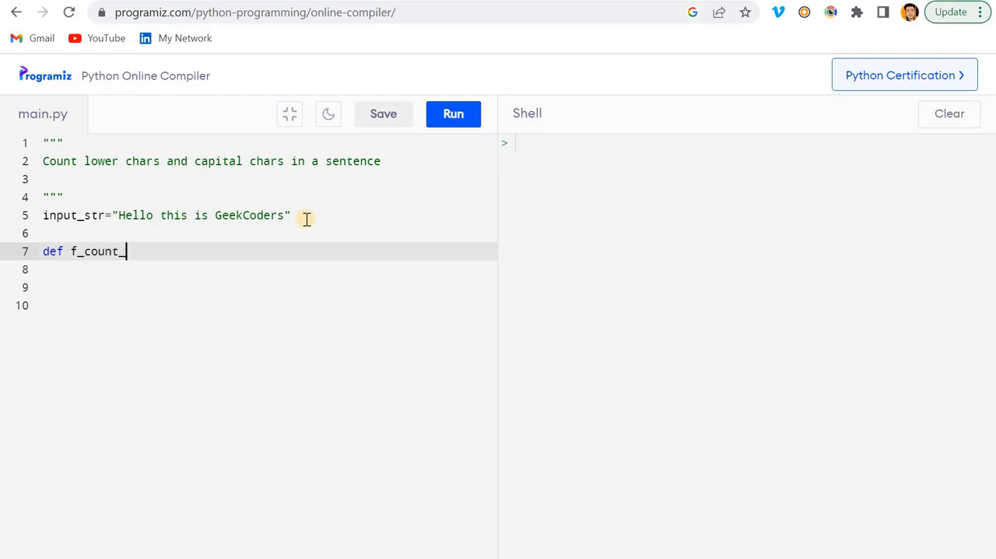
text(lower)
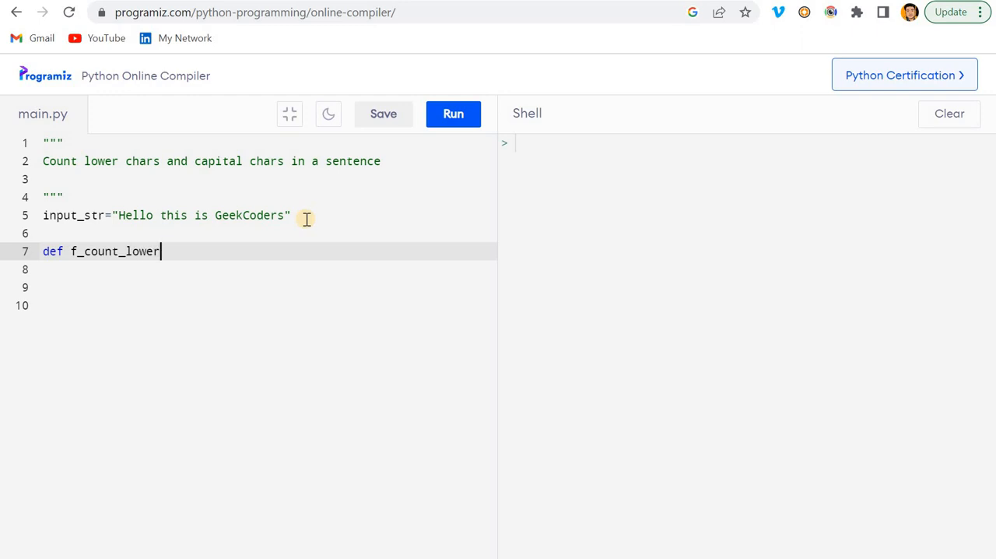
text()u)
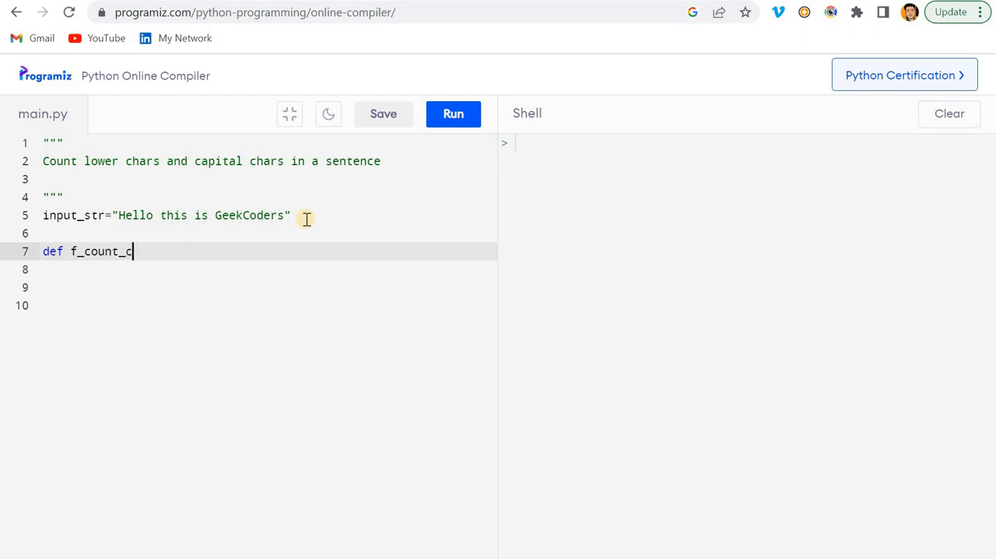
text(hars())
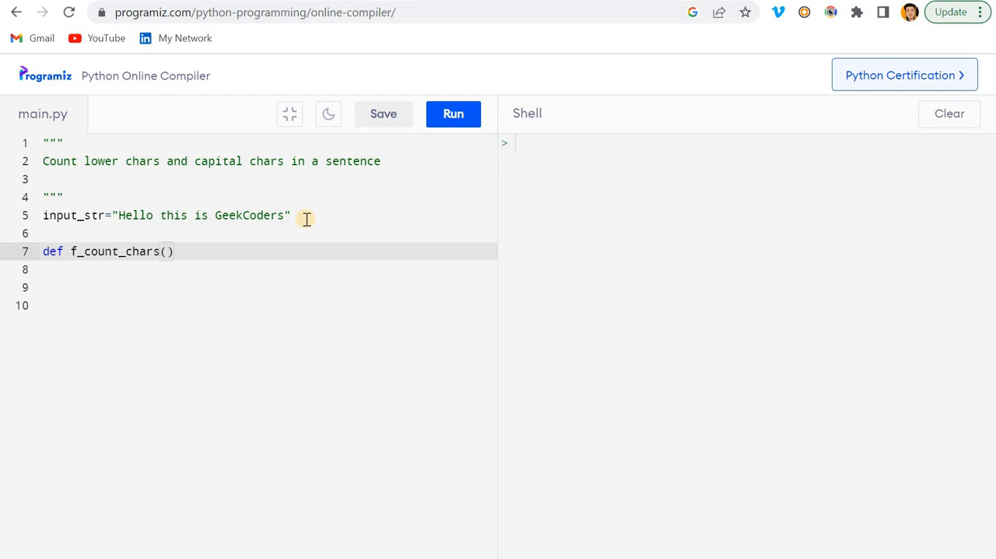
text(in)
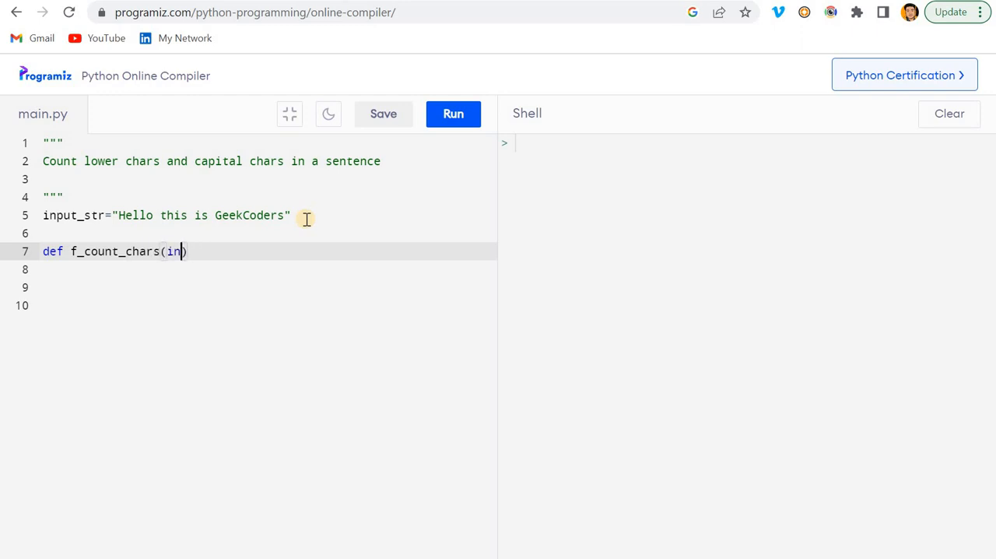
text(put_str)
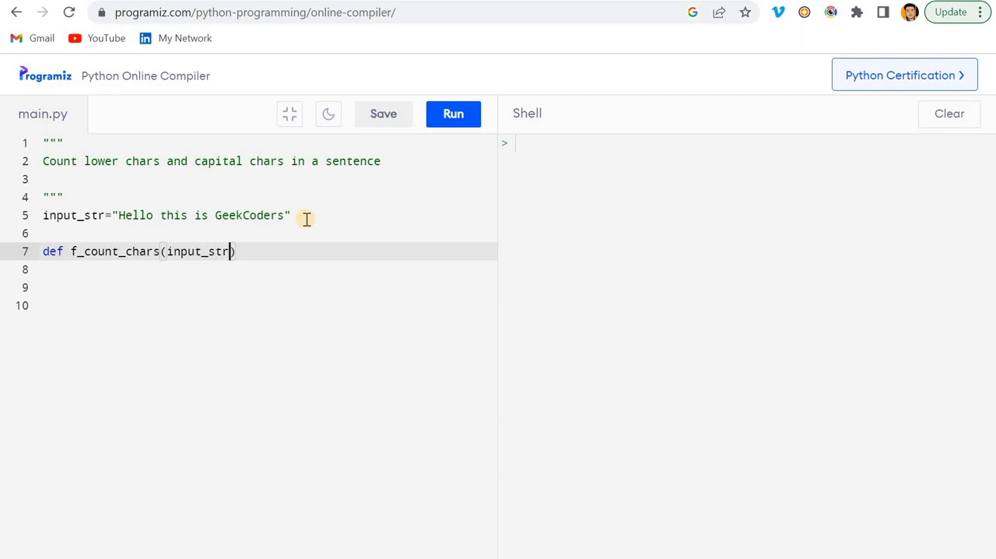
text())
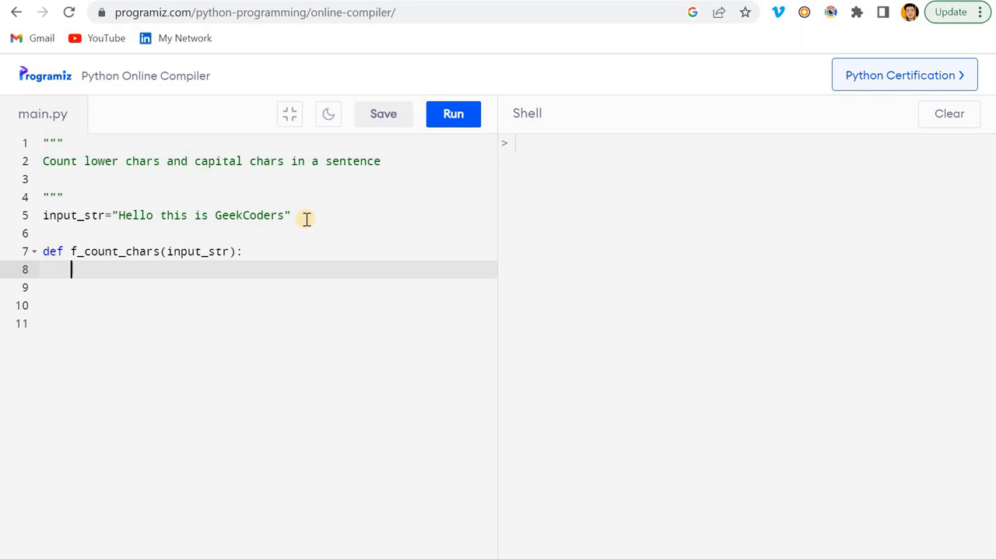
Step: Initialise the counters with cnt_lower,cnt_upper=0 as the first body line
text(,1)
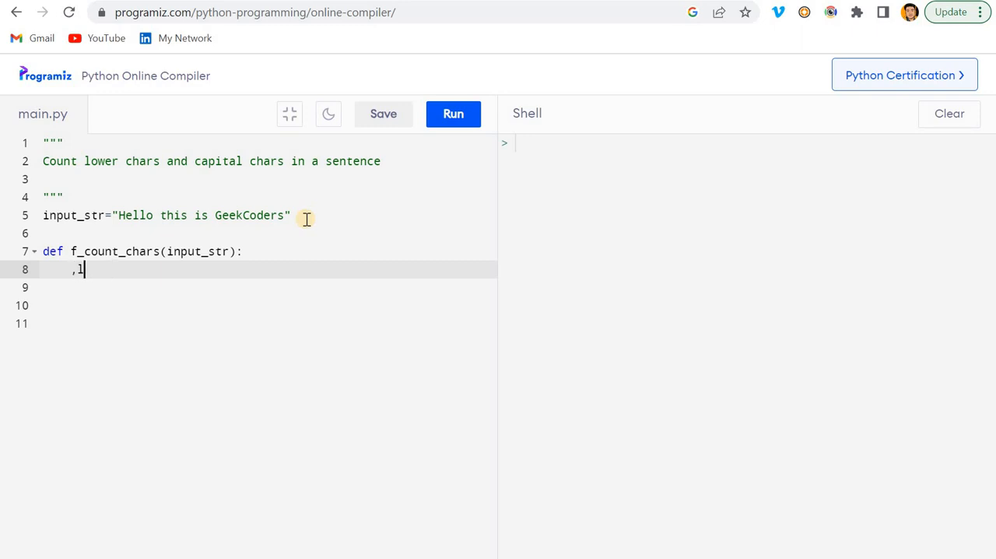
text(cnt)
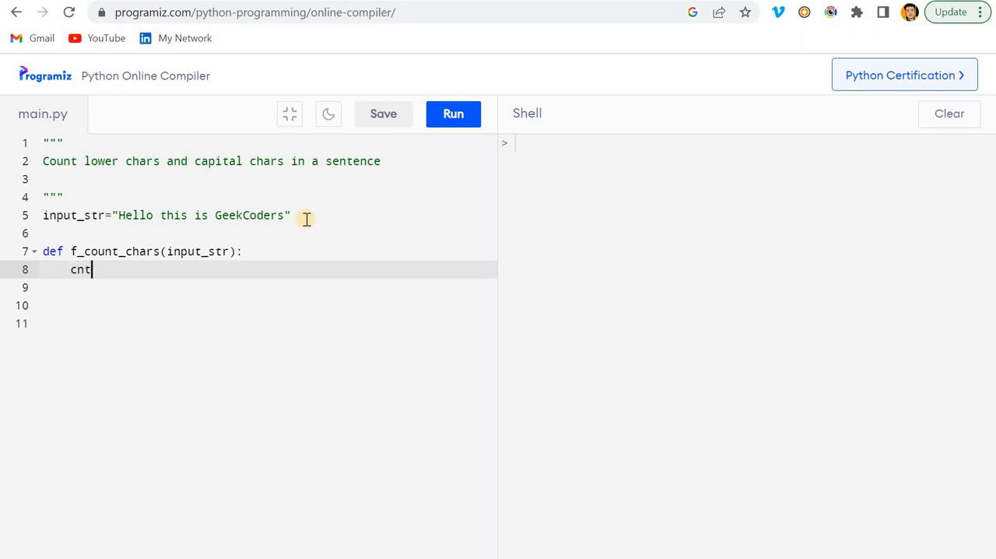
text(_lower)
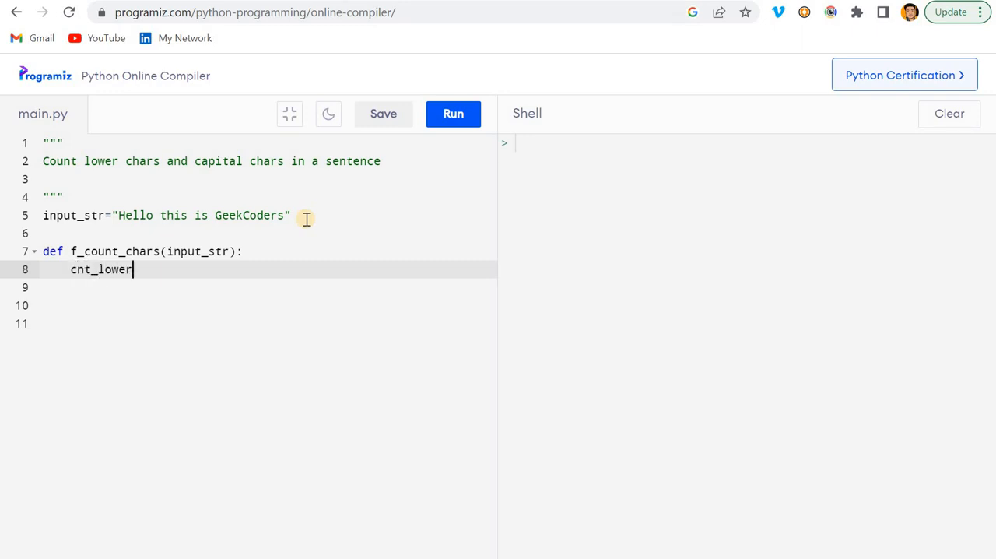
text(,cn)
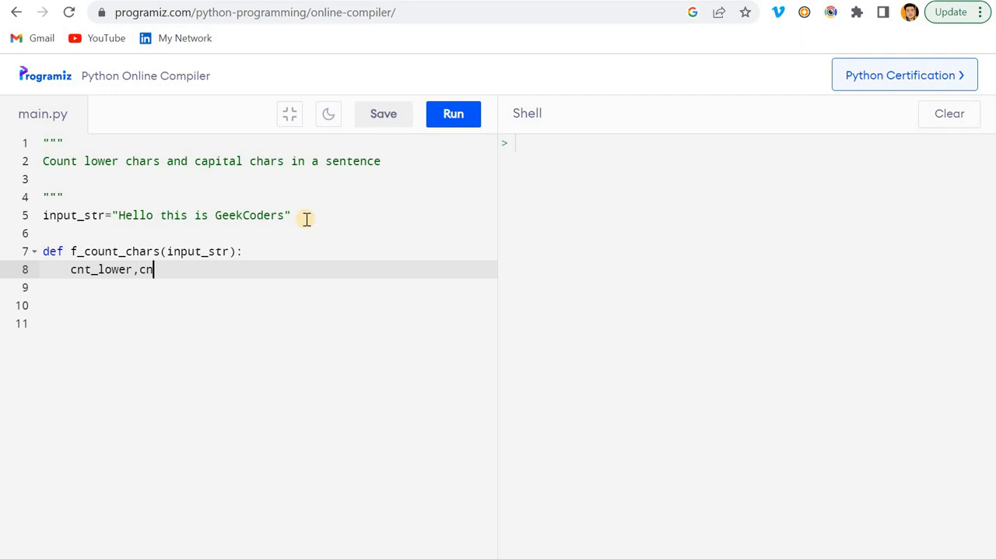
text(t_upper=0)
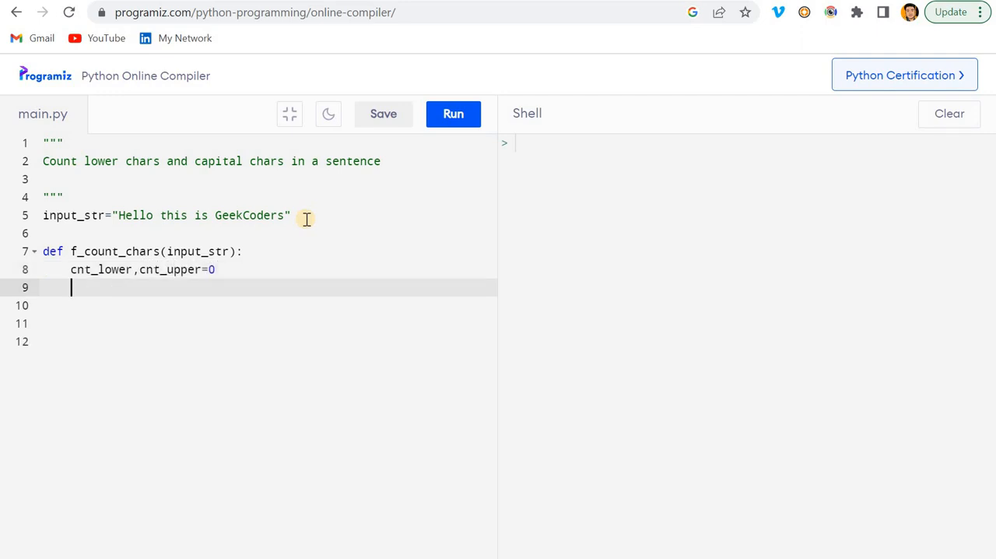
mouse_move(186, 282)
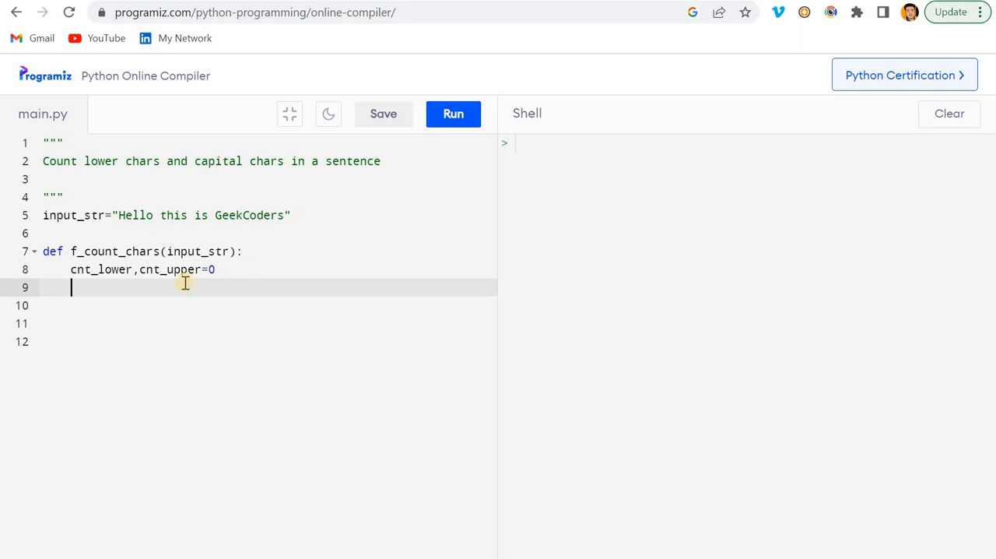
Step: Loop over input_str and increment cnt_lower when i.islower() is true
text(for)
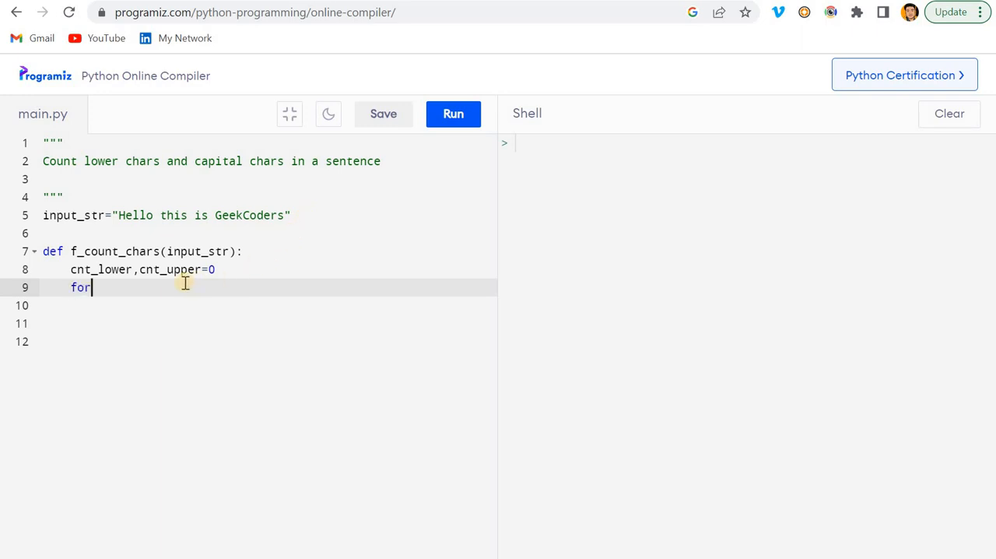
text(i in)
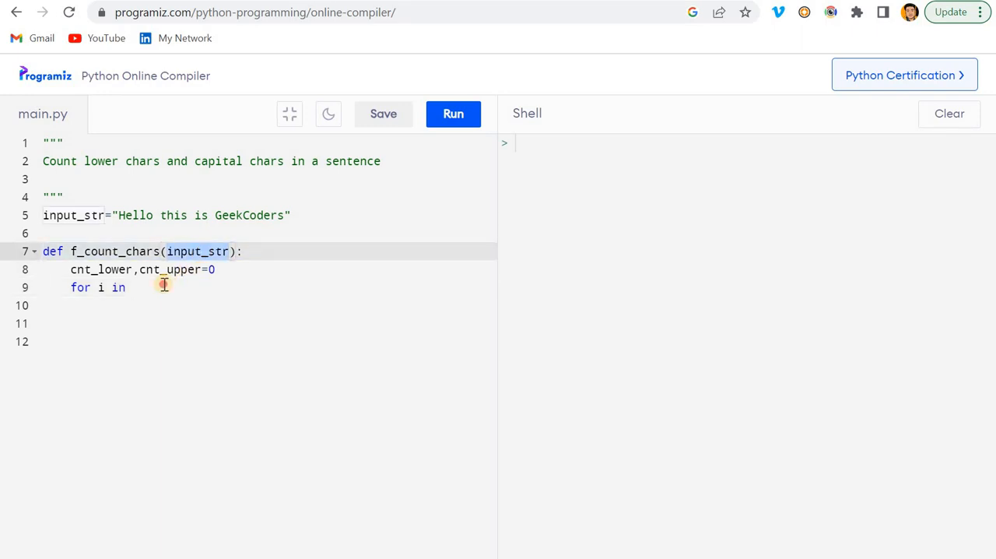
text(input_str:)
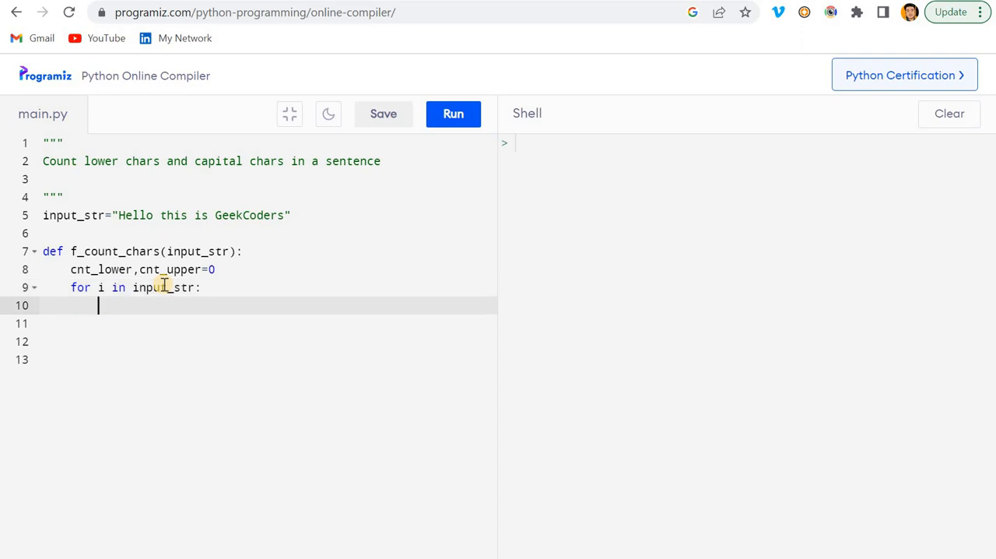
text(if(i))
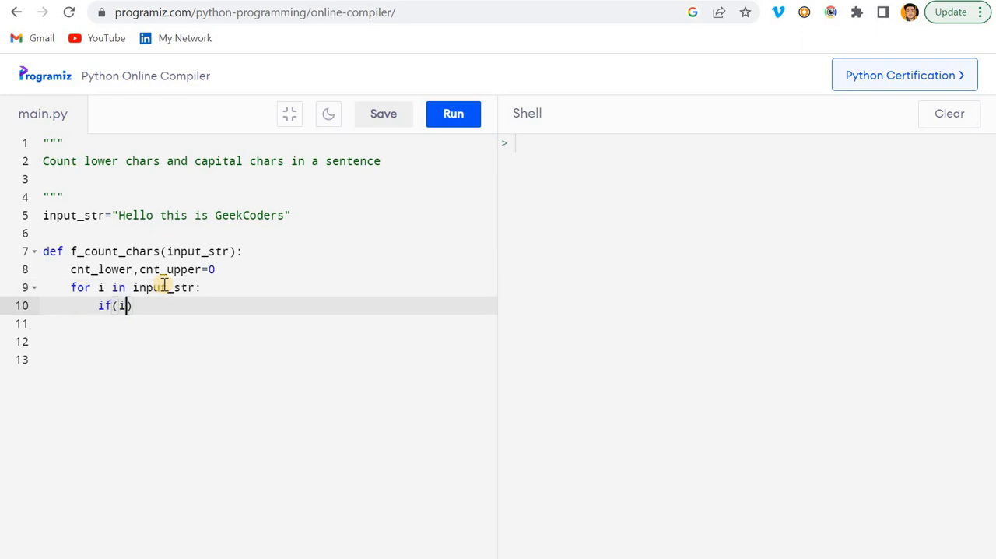
text(.)
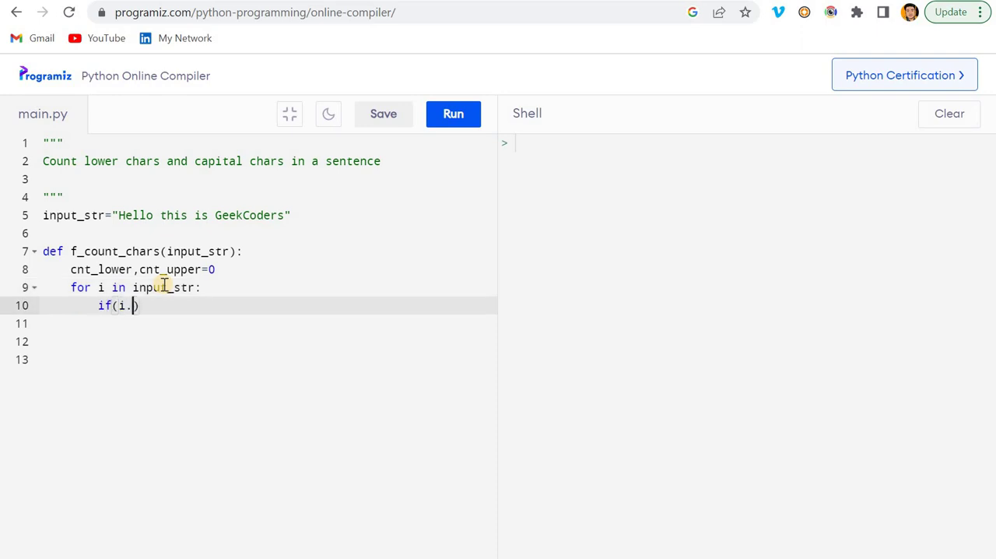
text(islower)
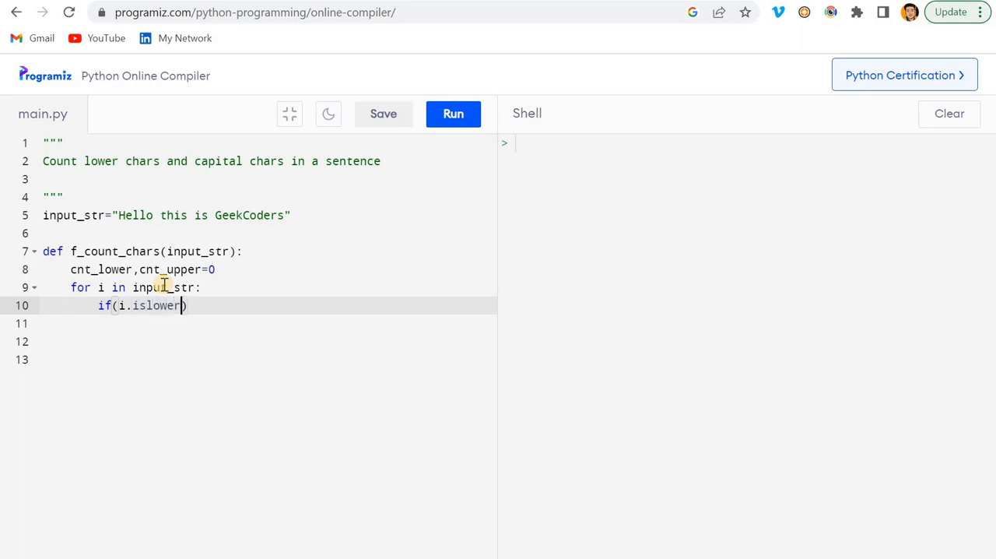
text(():)
click(265, 323)
text(cnt_lower)
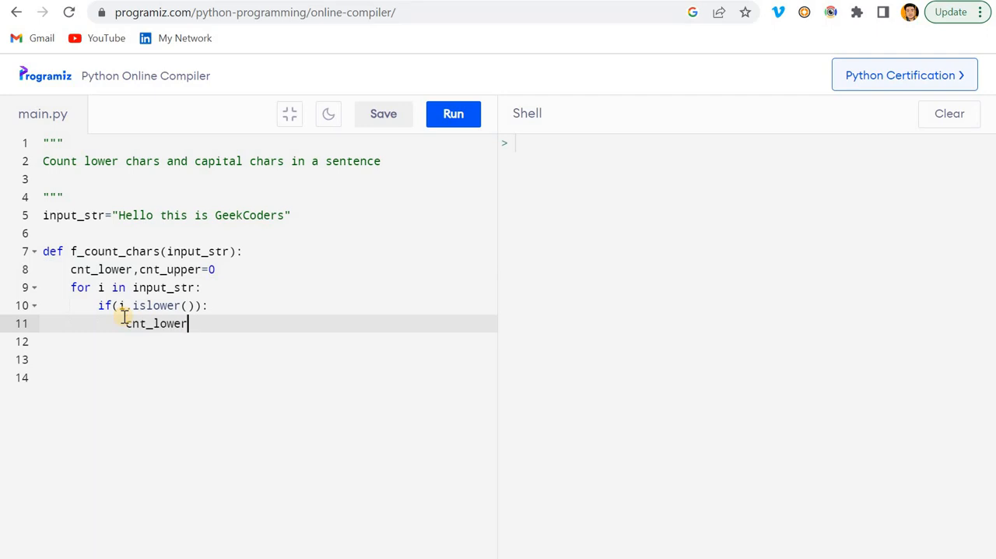
text(+=1)
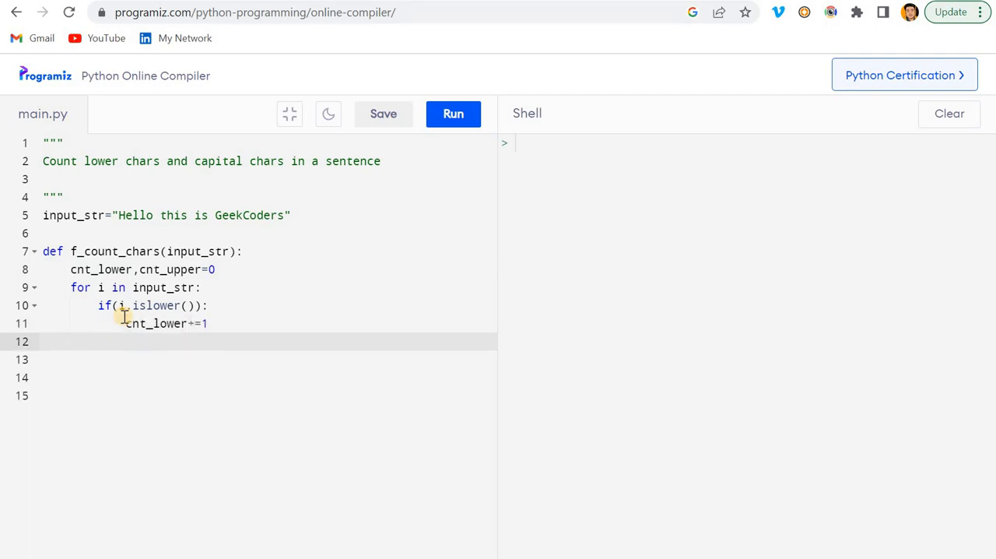
Step: Add the elif i.isupper() branch incrementing cnt_upper by 1
text(elif()
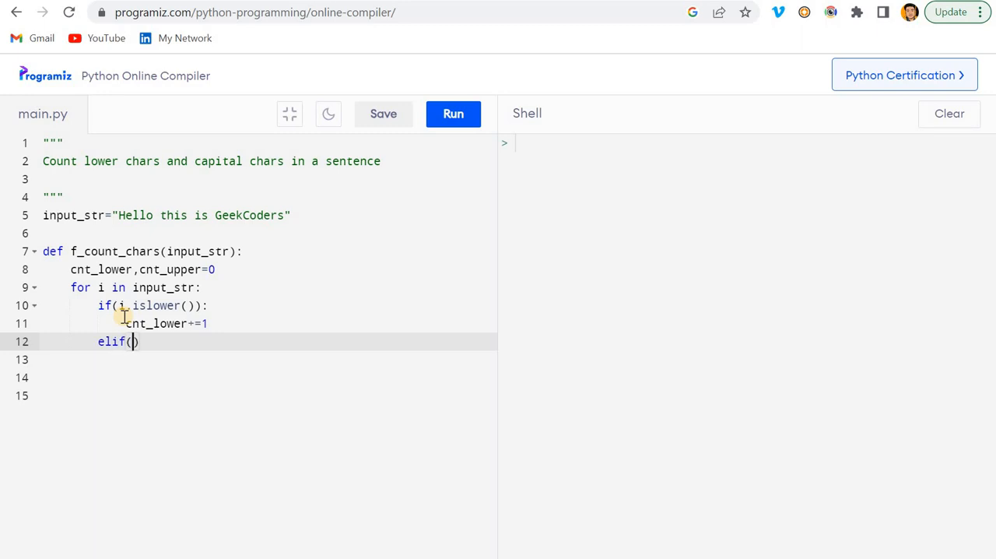
click(193, 305)
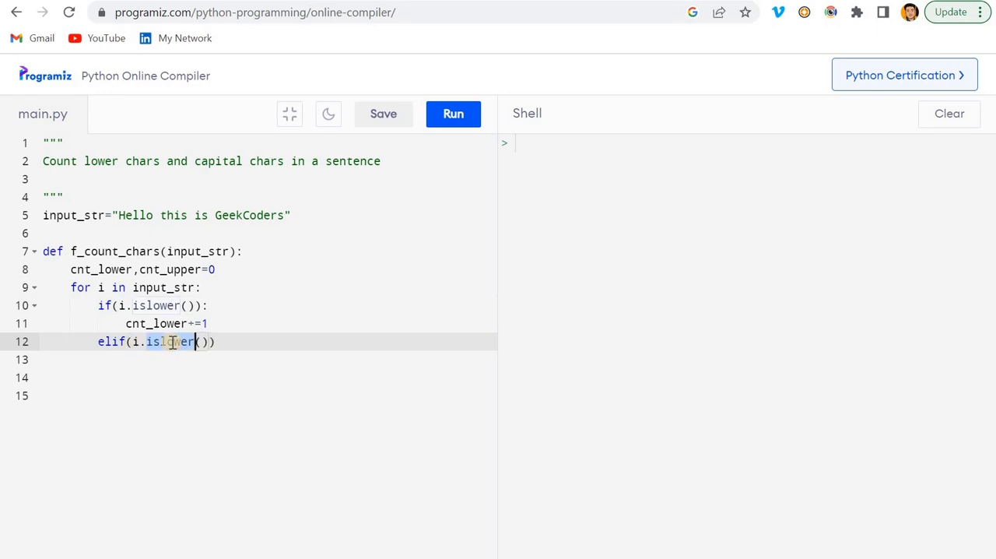
text(isupper)
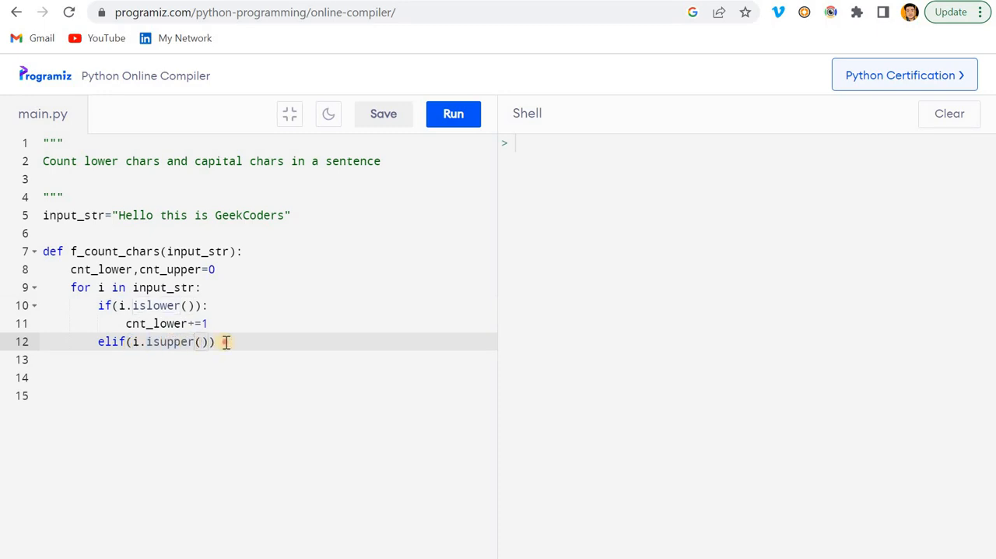
text(:)
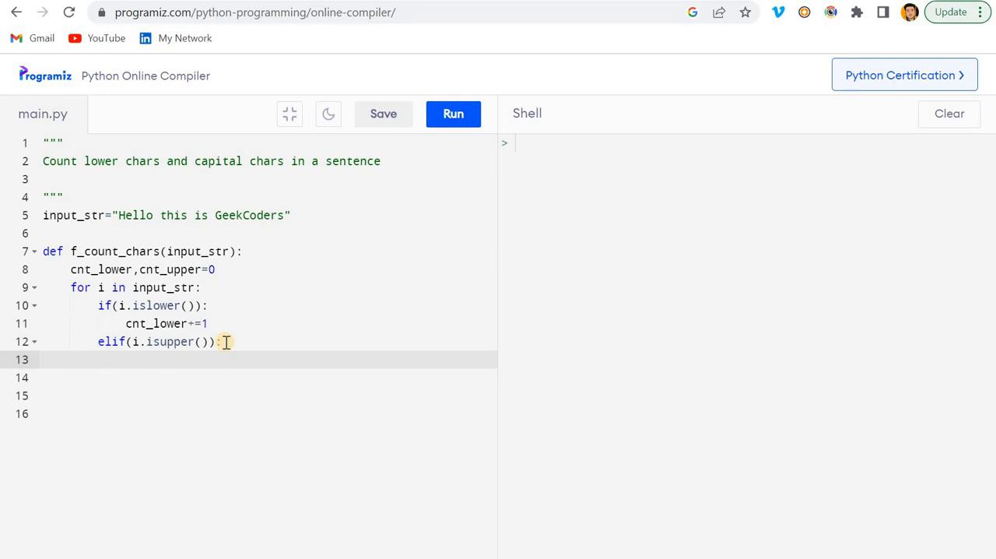
text(cnt_)
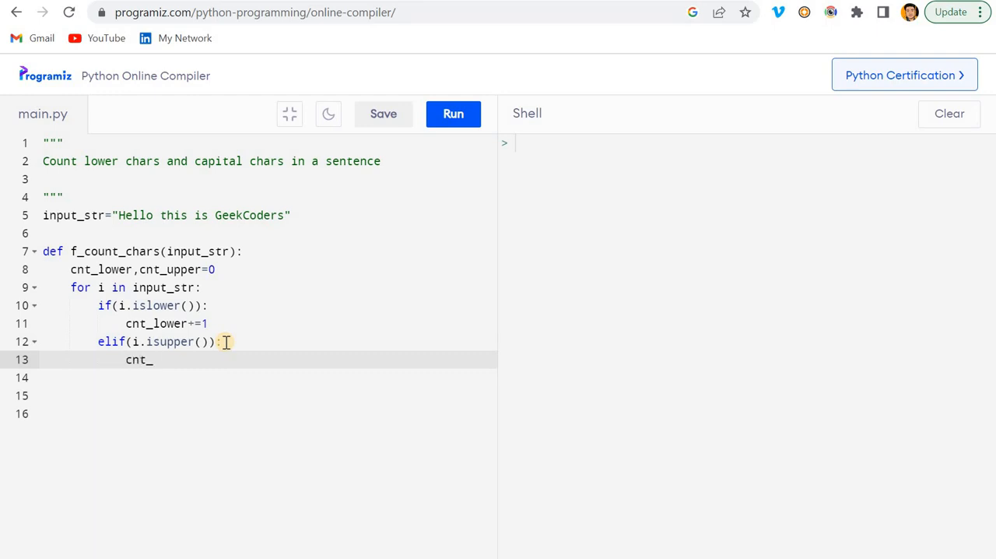
text(upper)
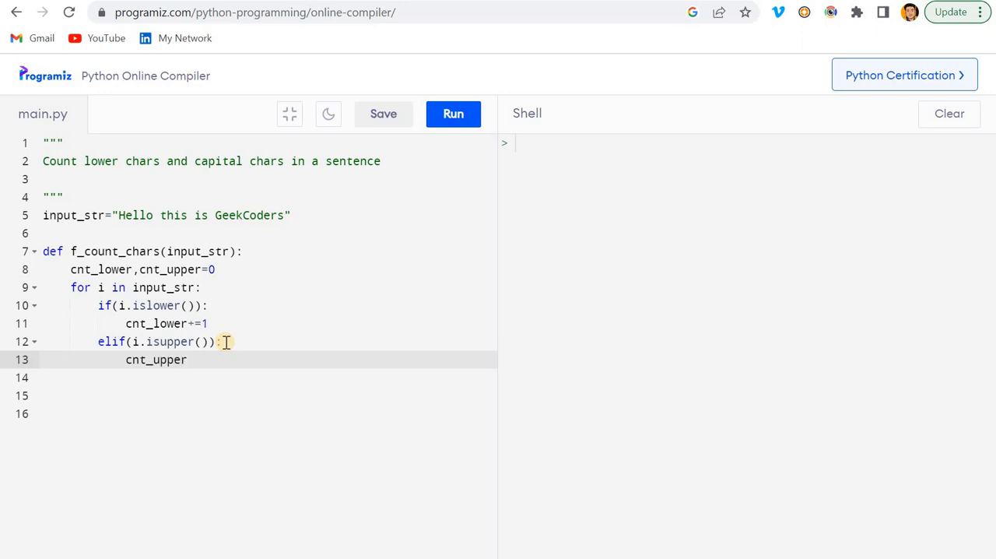
text(+=1)
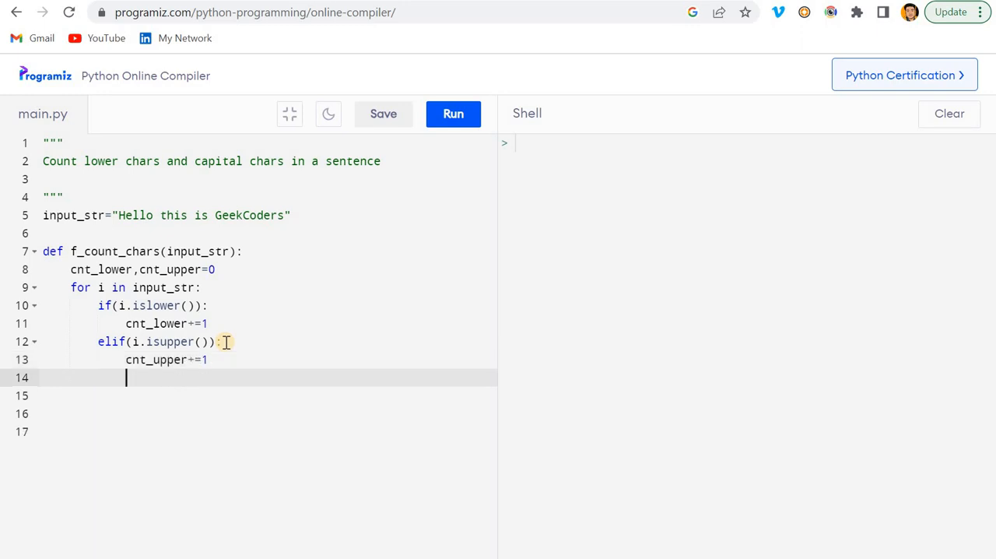
Step: Return cnt_lower,cnt_upper at the end of the function
text(retuer)
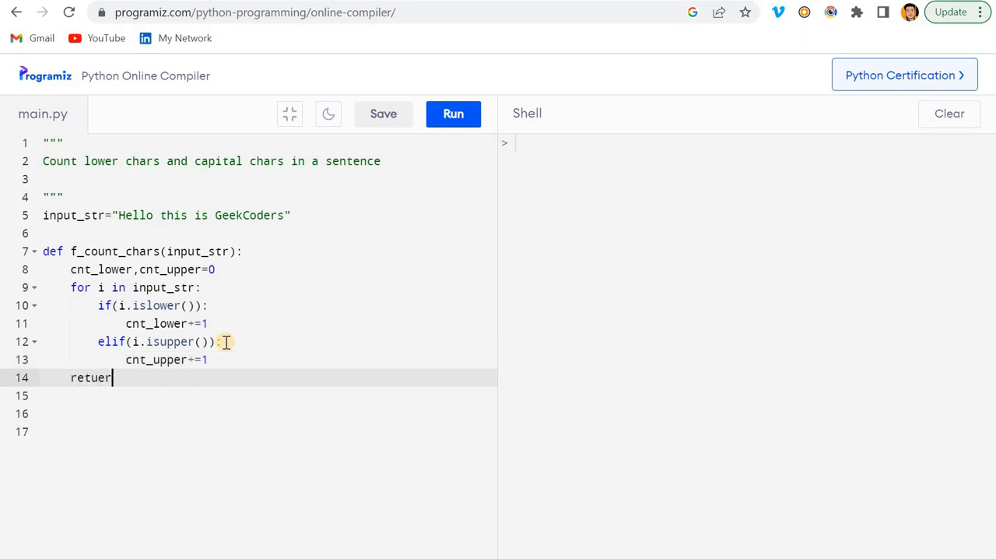
key(Backspace)
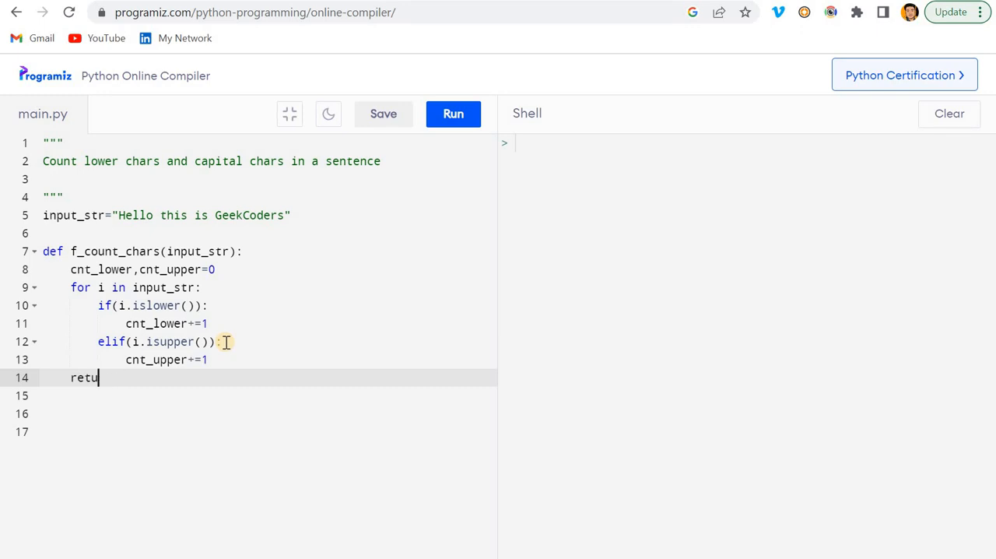
text(rn)
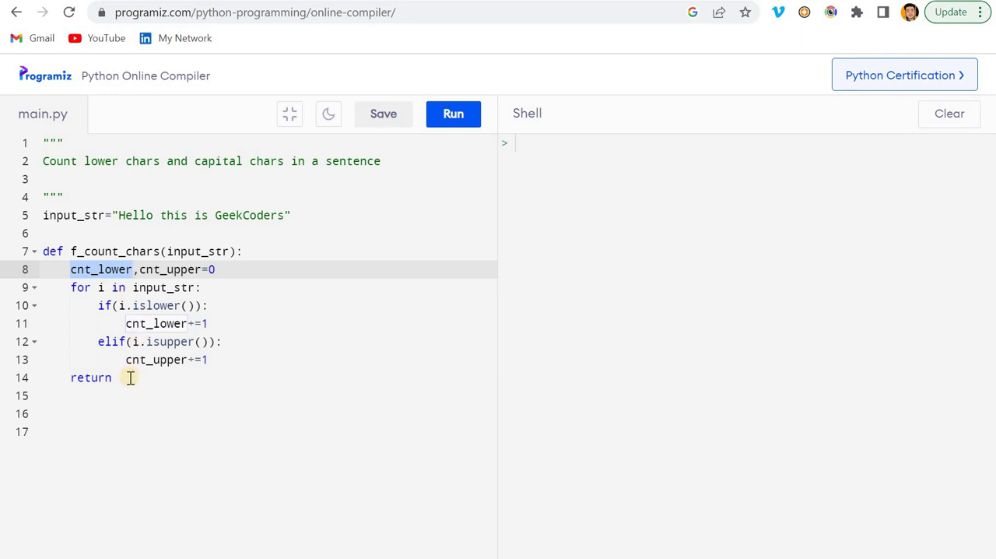
text(cnt_lower,)
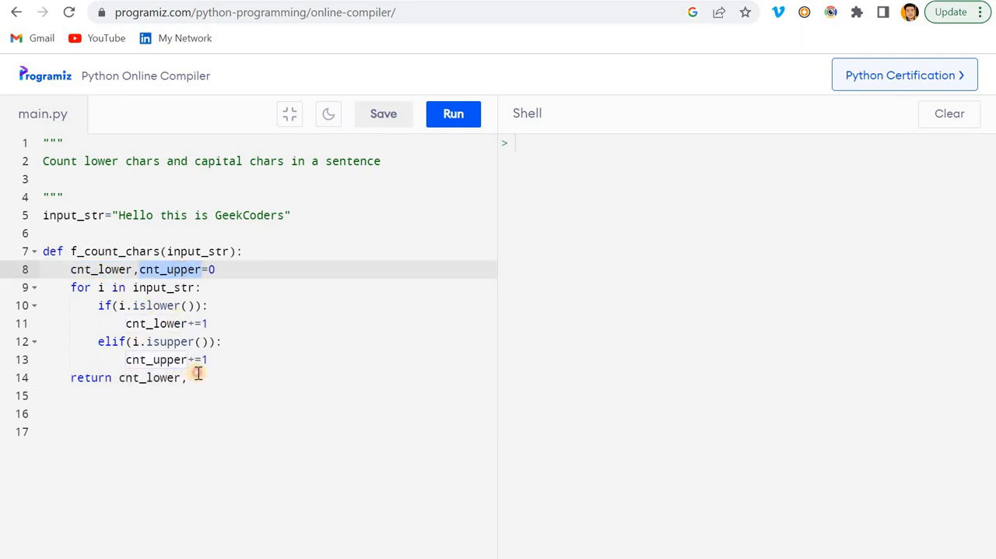
text(cnt_upper)
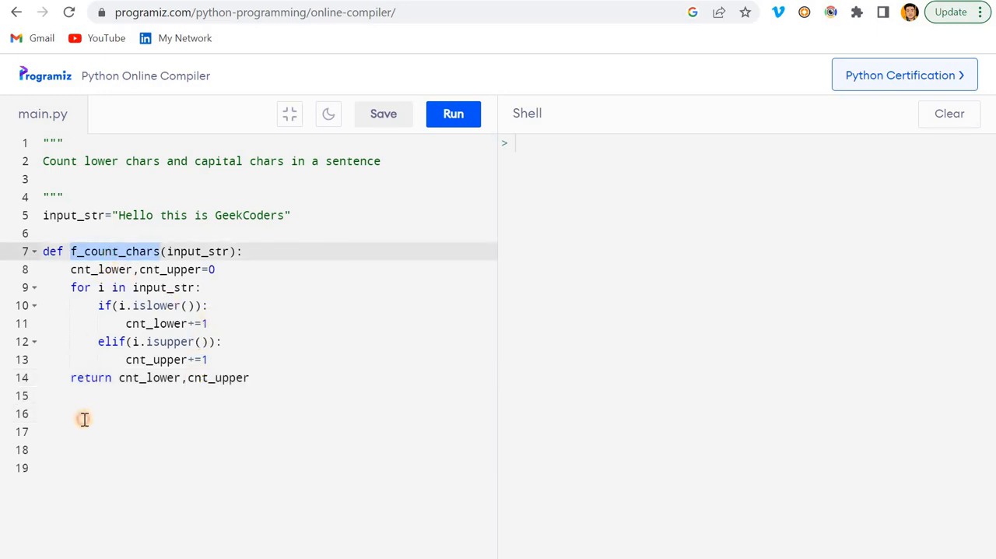
Step: Add print(f_count_chars(input_str)) and run it, hitting a TypeError about unpacking an int
text(f_count_chars())
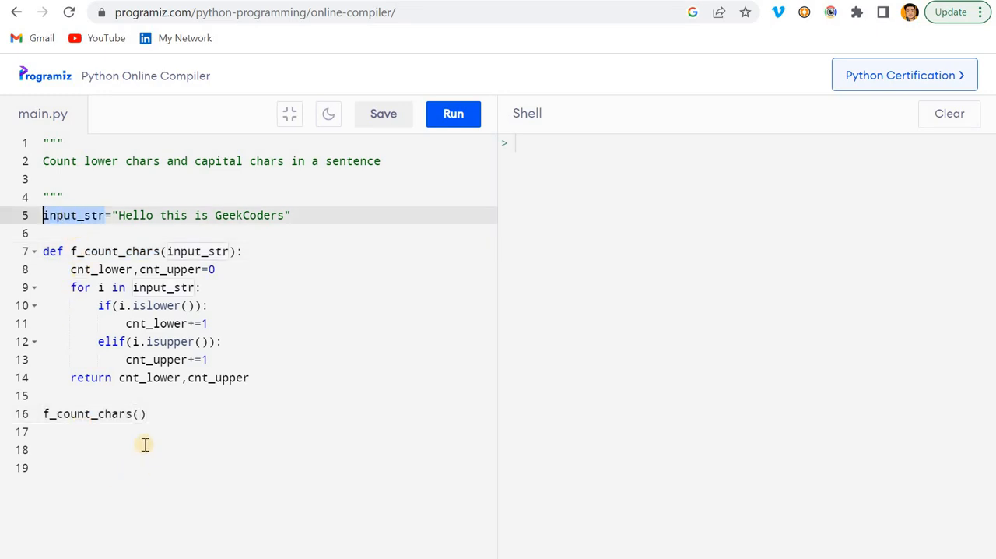
text(input_str)
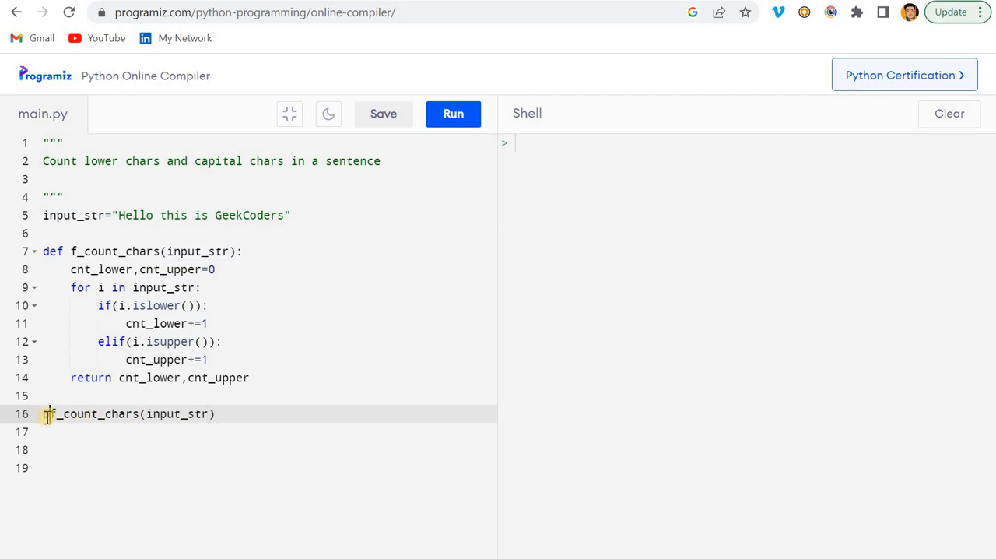
text(print(f_count_chars(input_str)))
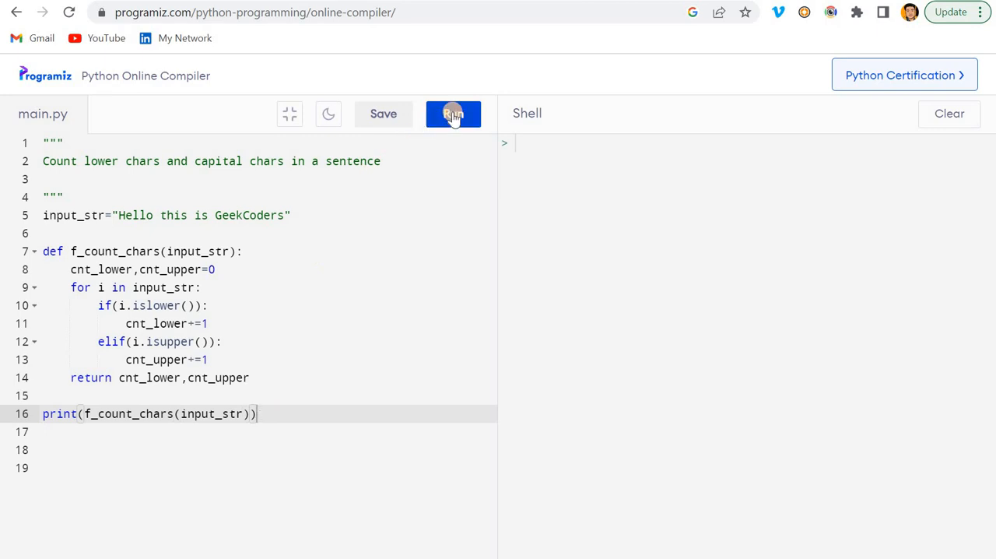
click(453, 113)
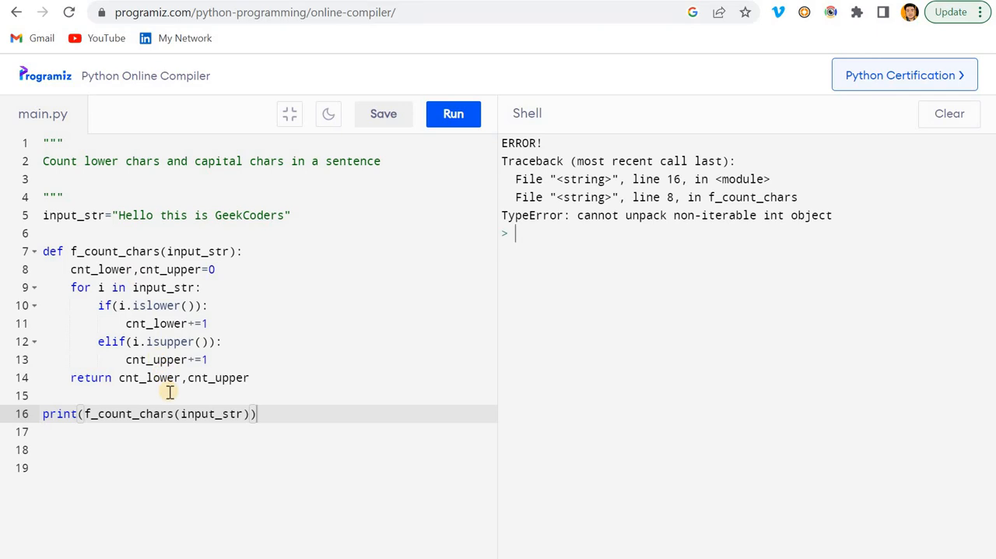
mouse_move(94, 232)
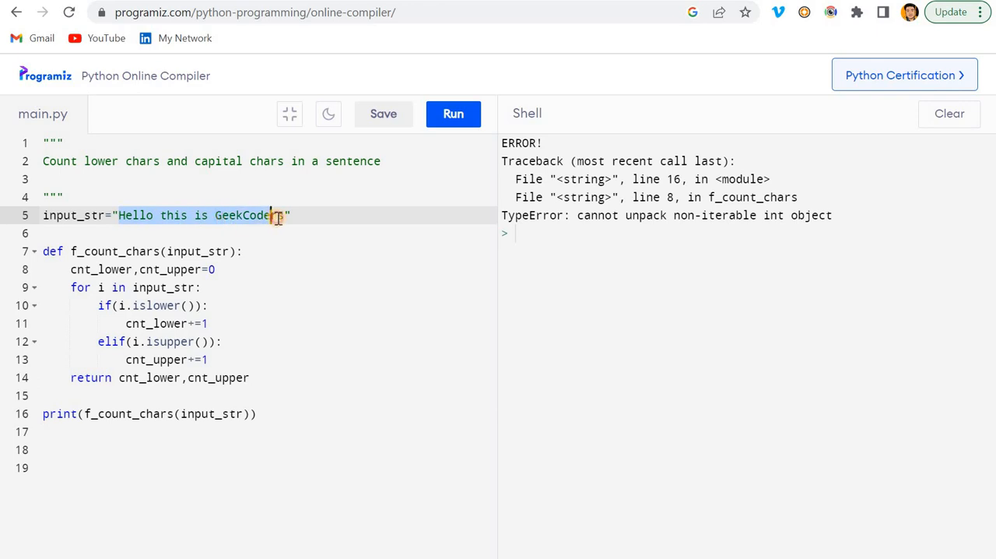
Step: Pass "Hello this is GeekCoders" directly in the print call and comment out input_str
text(rs)
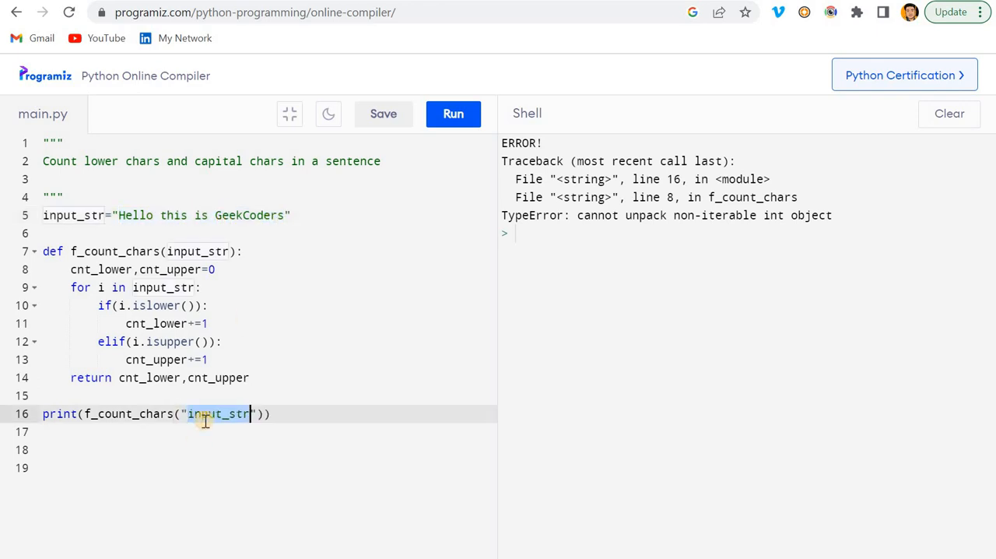
text(Hello this is GeekCoders)
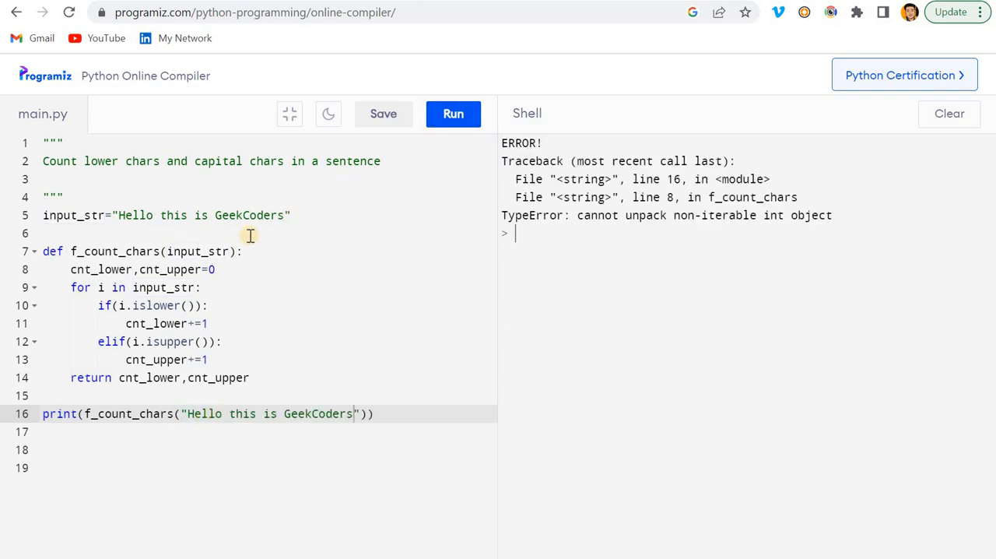
click(45, 215)
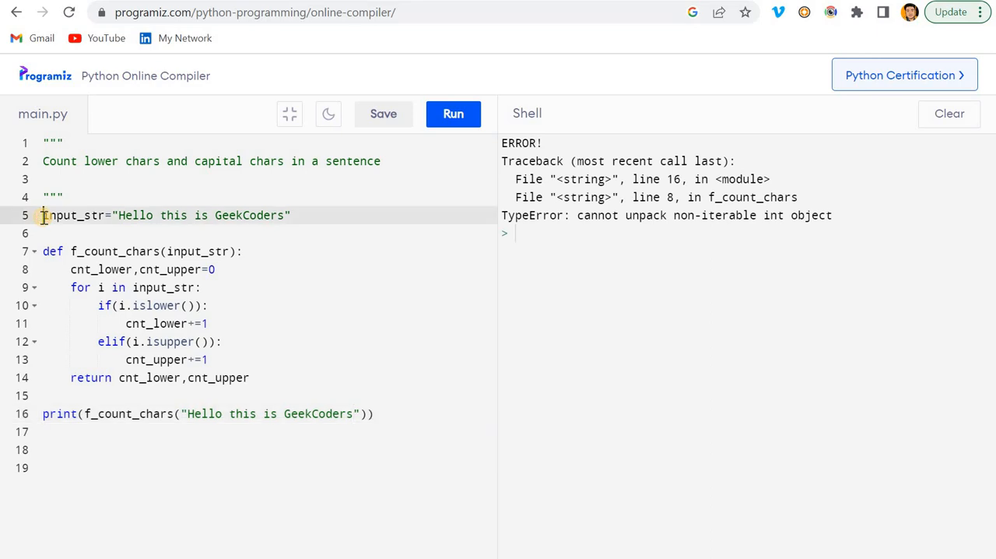
text(#)
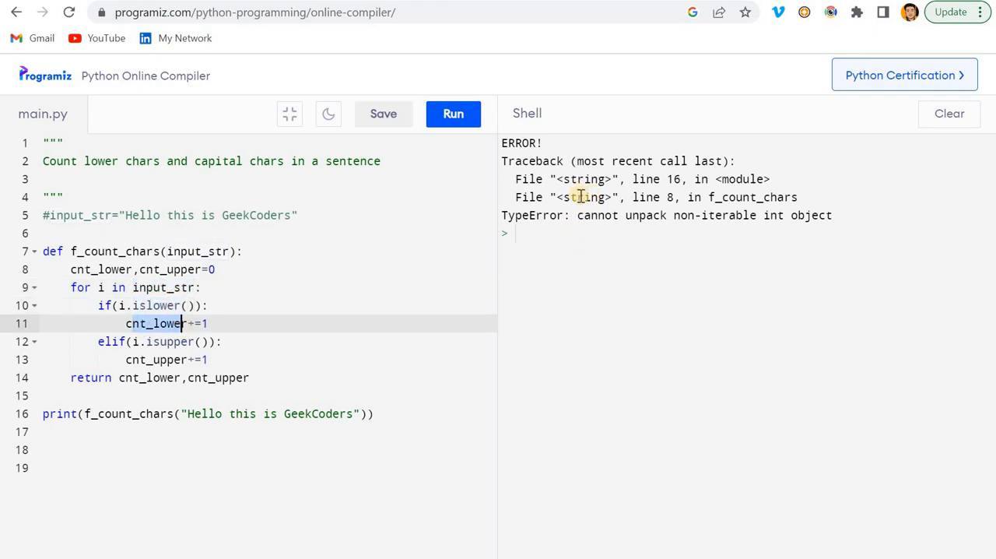
Step: Rerun, then fix the initialisation to cnt_lower,cnt_upper=0,0
click(453, 114)
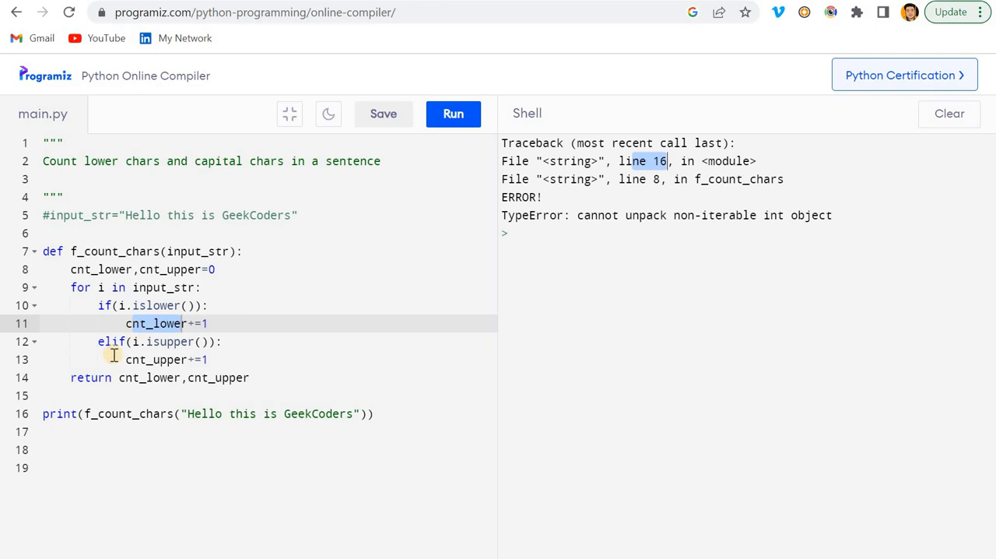
click(113, 414)
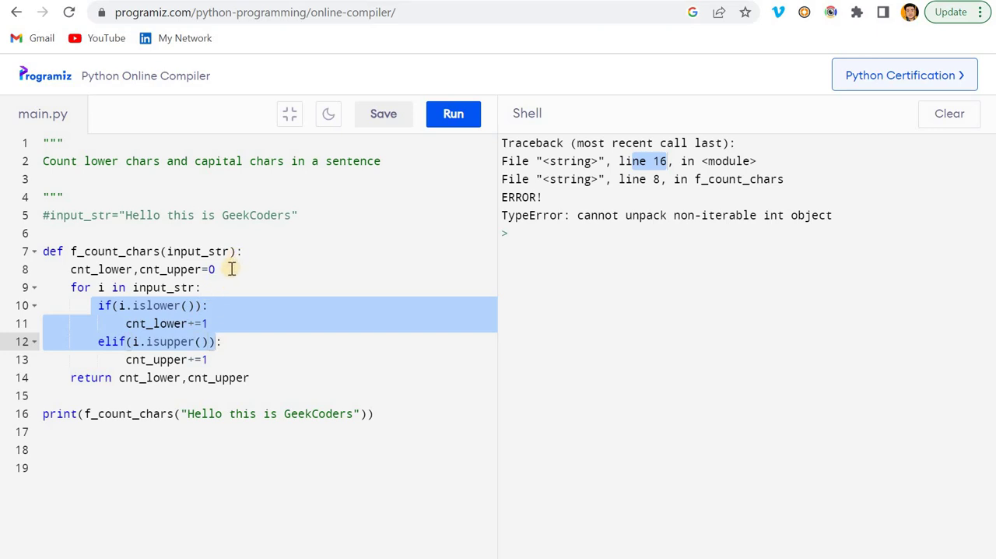
text(,0)
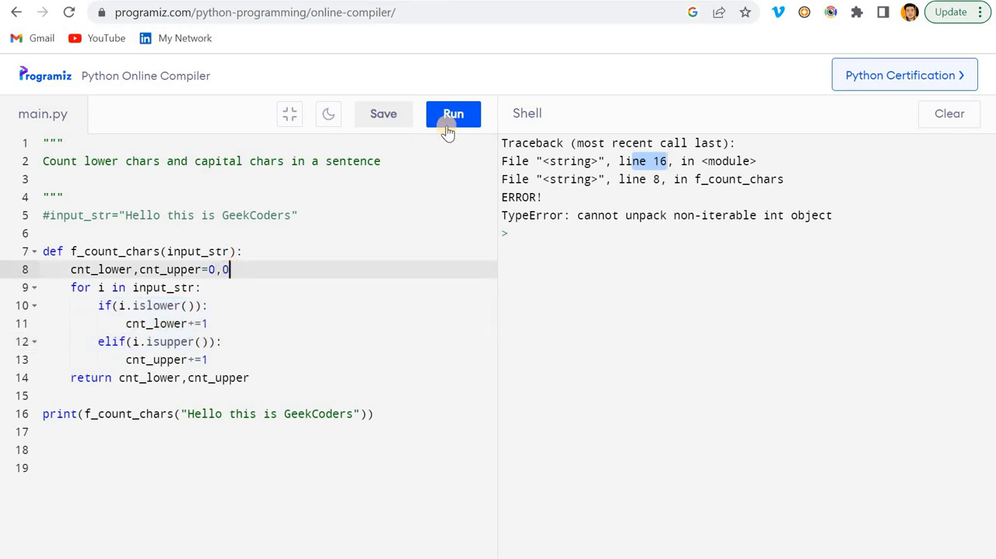
click(452, 114)
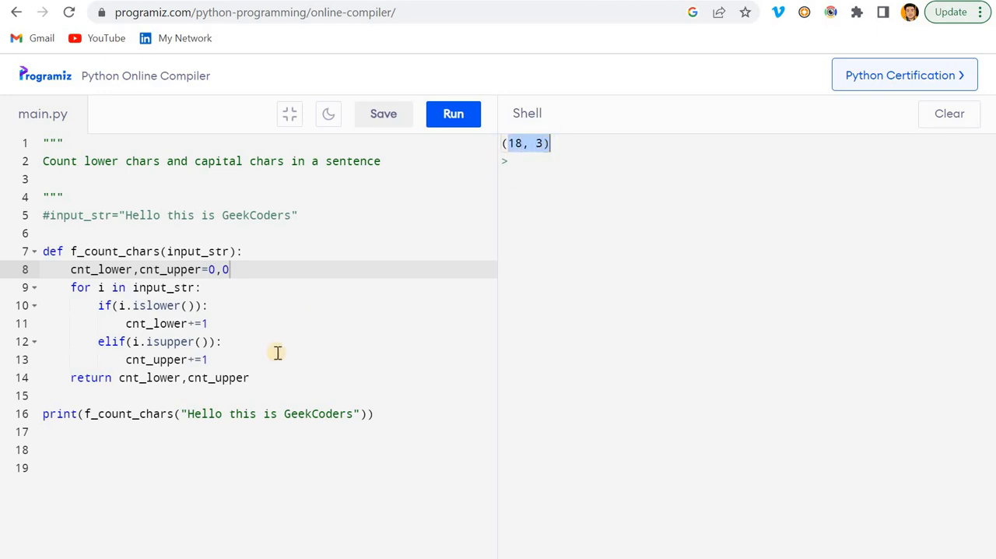
click(214, 378)
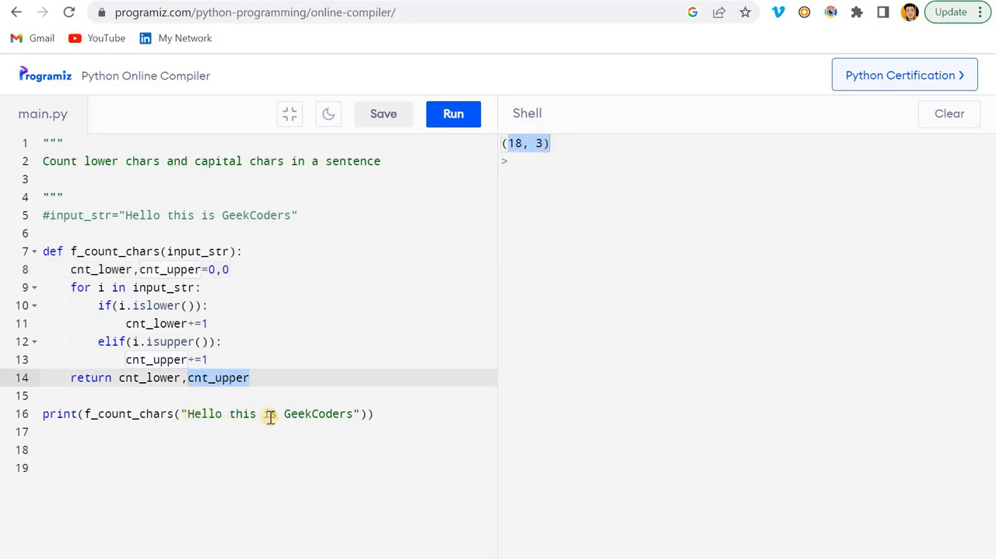
mouse_move(322, 408)
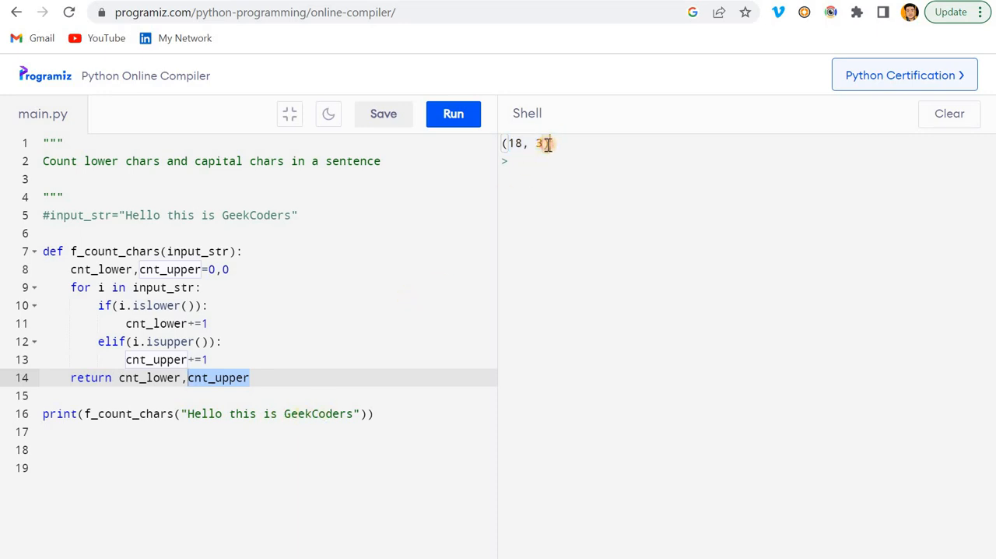
mouse_move(218, 314)
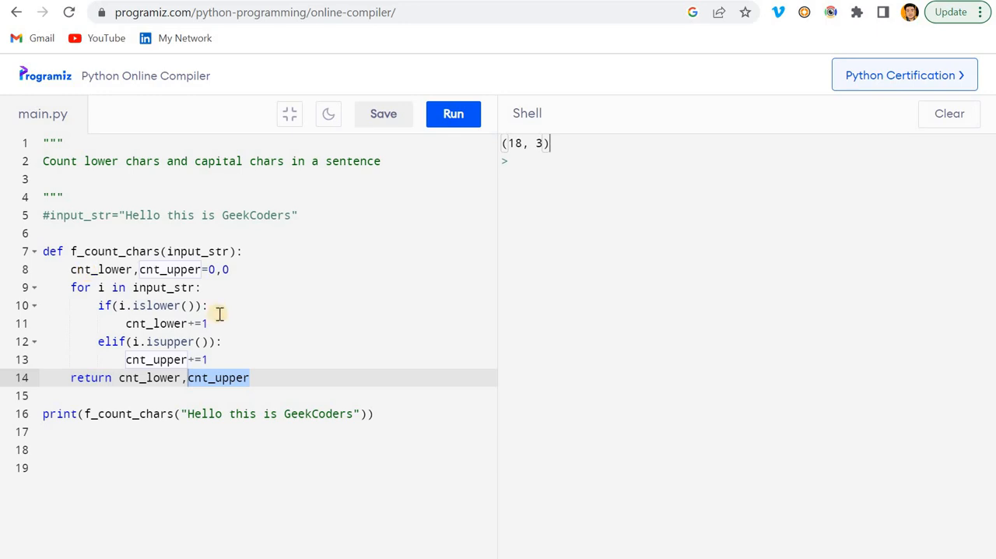
click(221, 269)
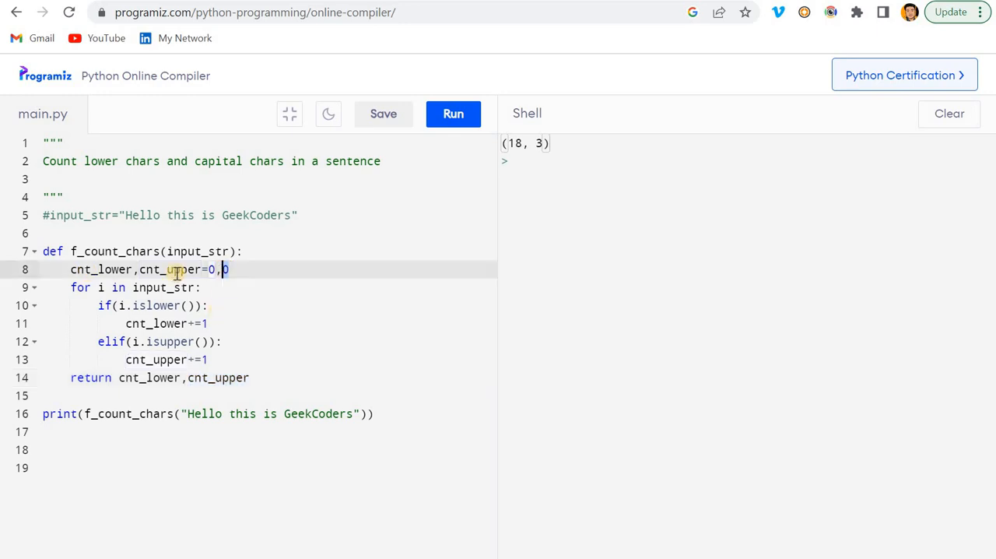
mouse_move(244, 288)
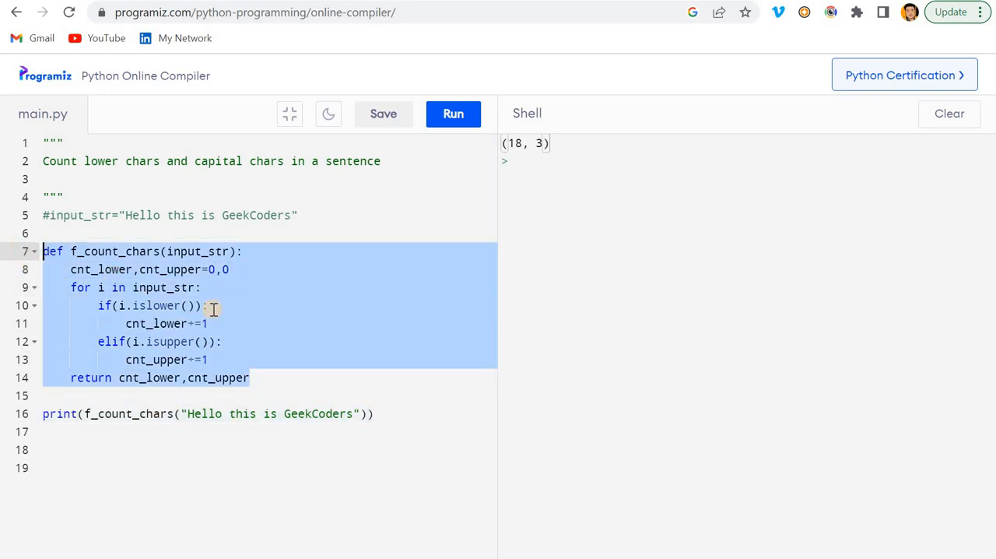
Step: Paste a second f_count_chars below the print call and delete its copied body
click(373, 413)
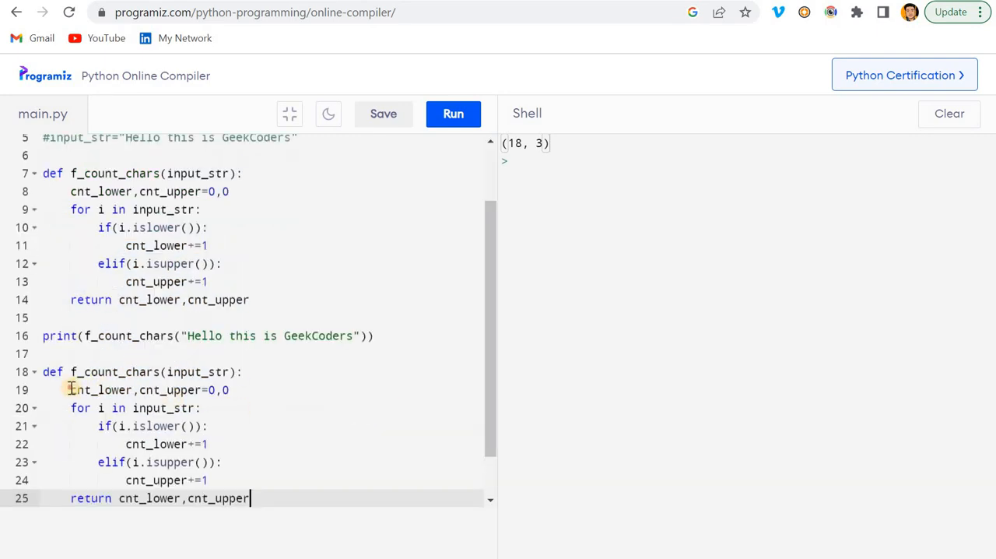
drag(70, 389, 249, 497)
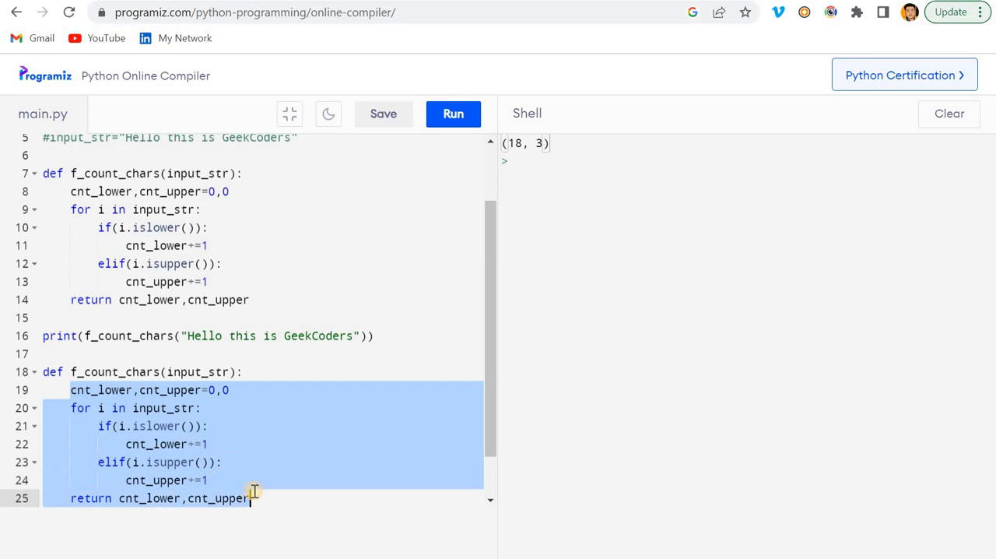
key(Delete)
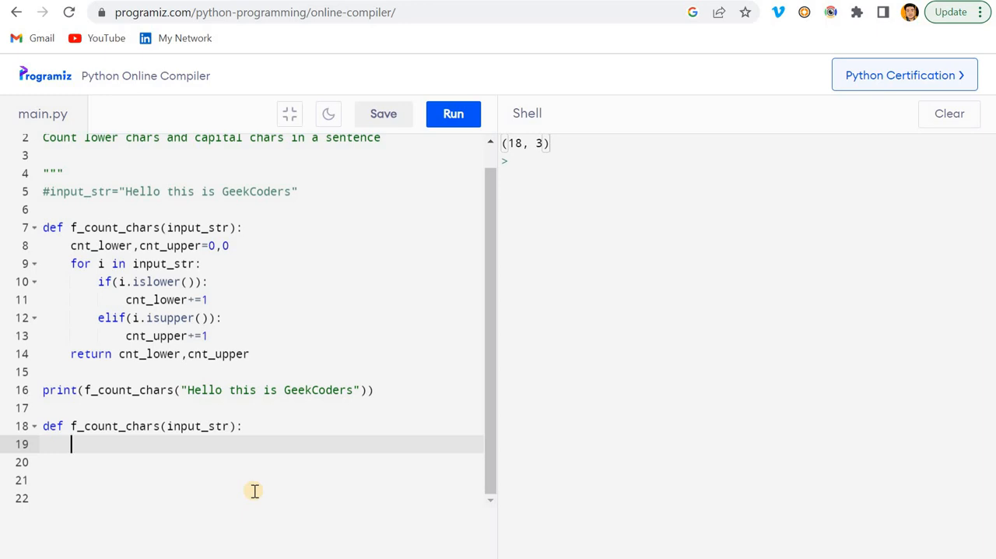
Step: Write the lambda input_str: input_str.islower() predicate with input_str as the iterable
text(1)
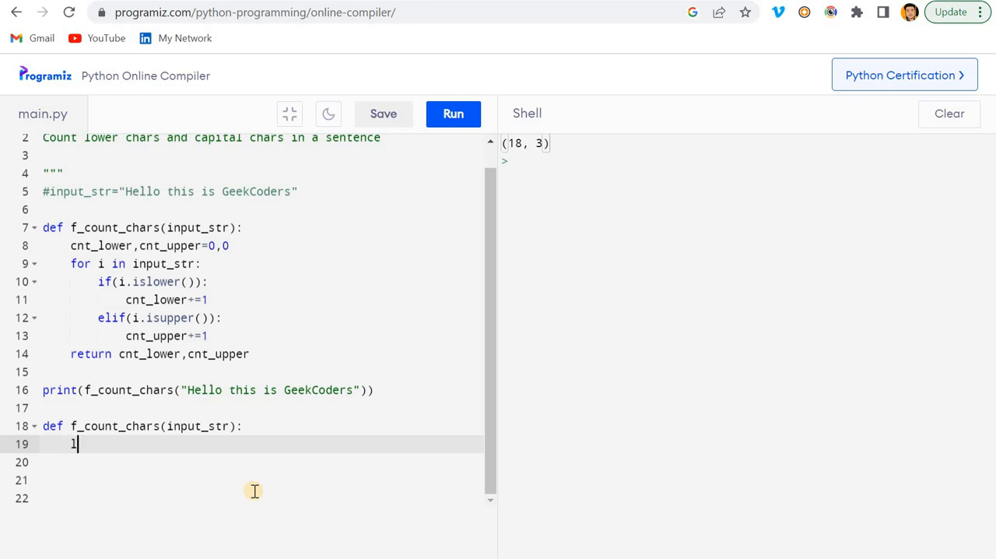
text(ambda)
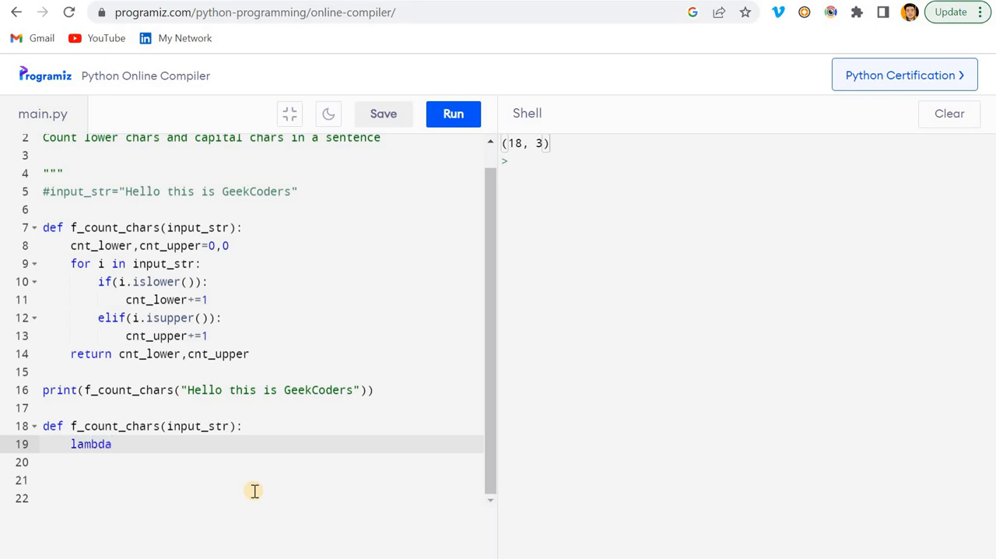
text(x)
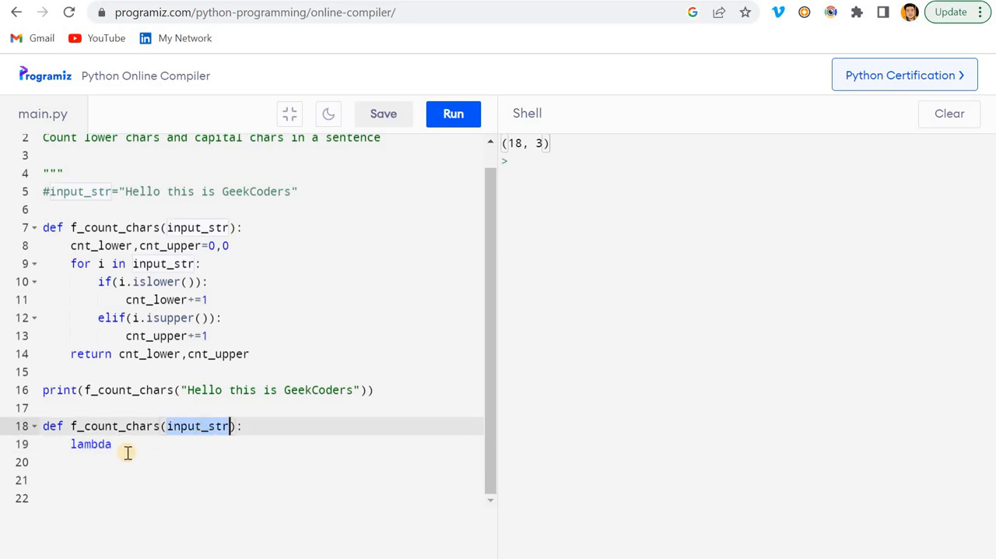
text(input_str)
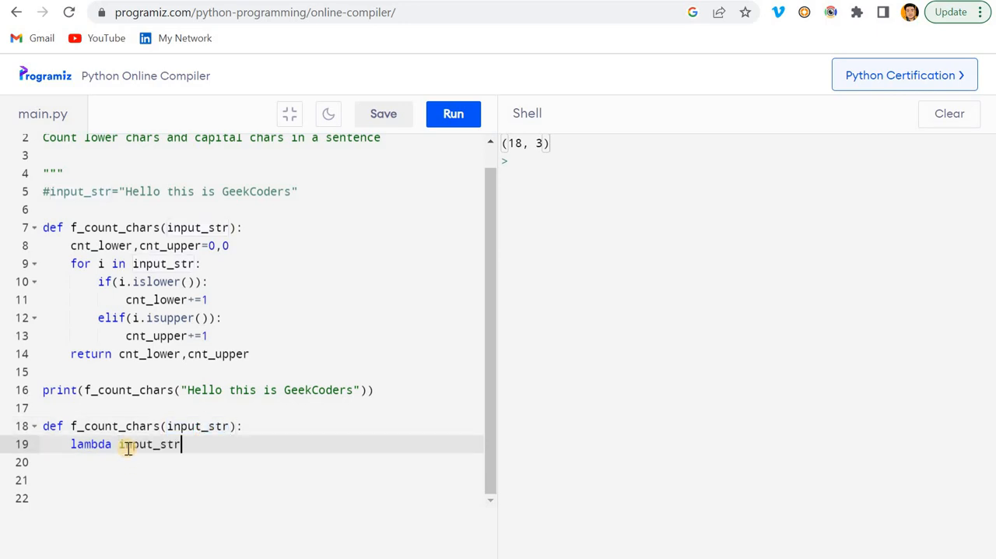
text(: input_str)
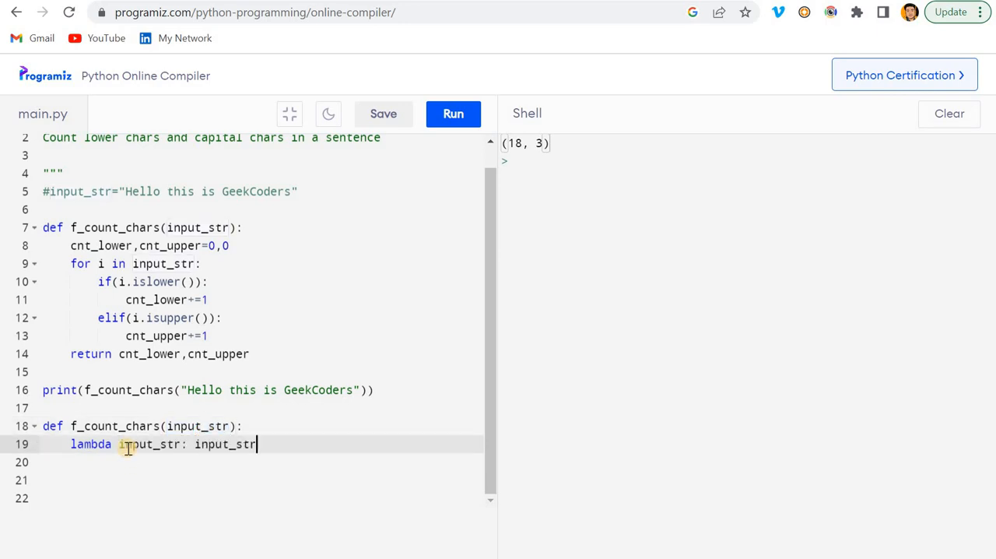
text(.)
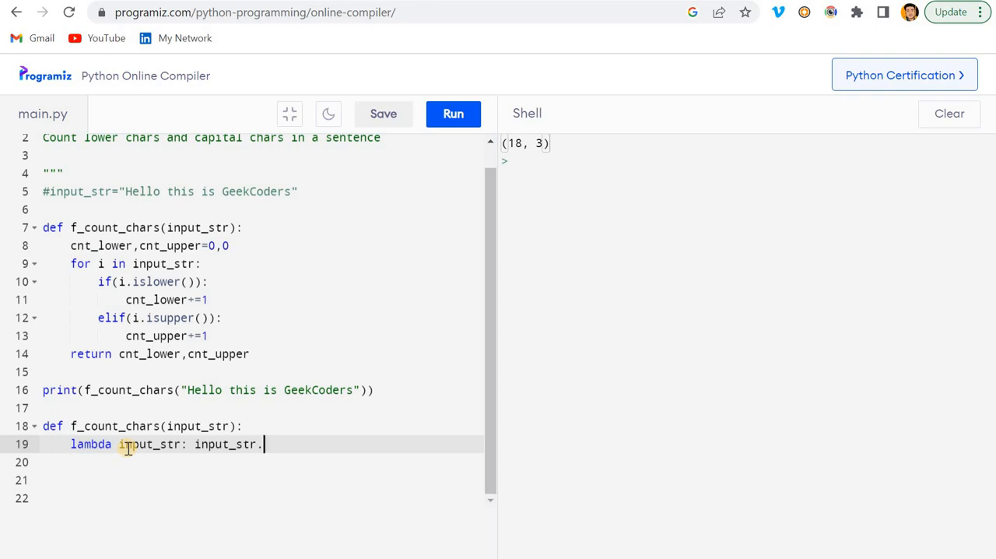
text(isupp)
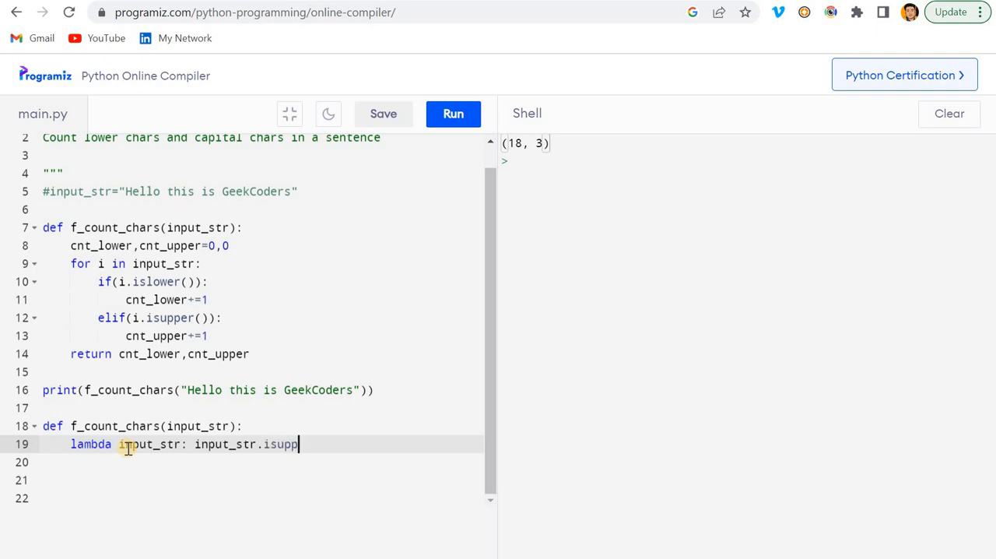
text(islowe)
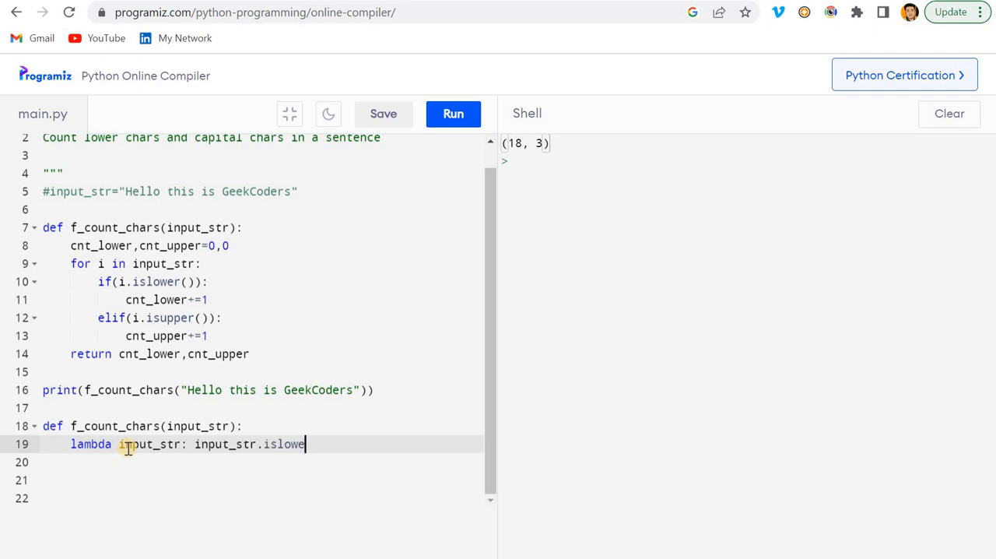
text(())
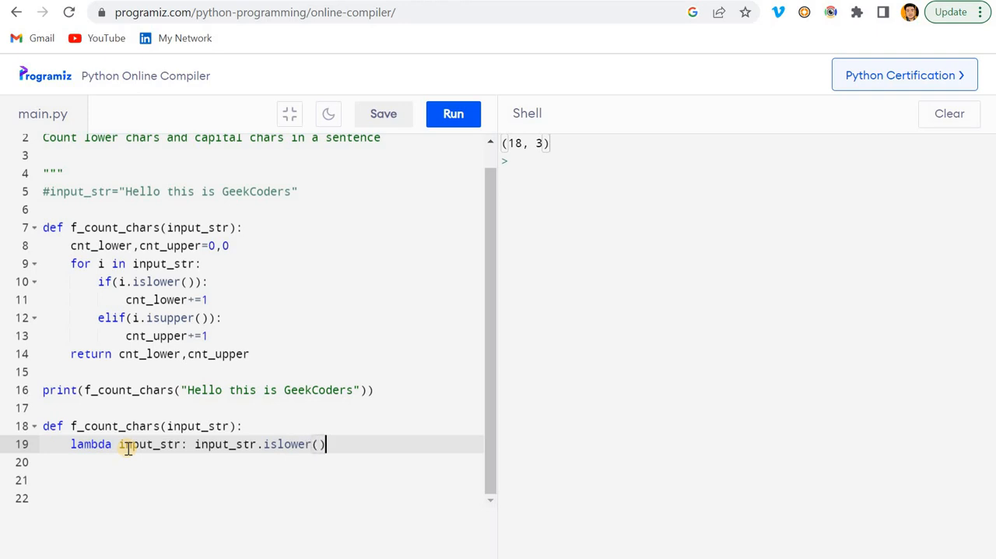
text(,input_str))
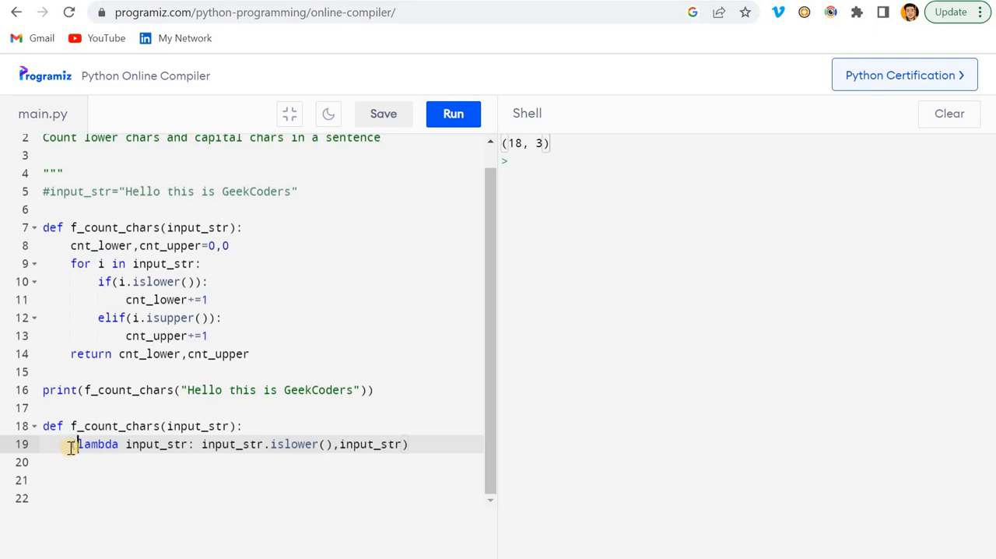
Step: Wrap it as a=list(filter(...)) and return a from the function
text(filter()
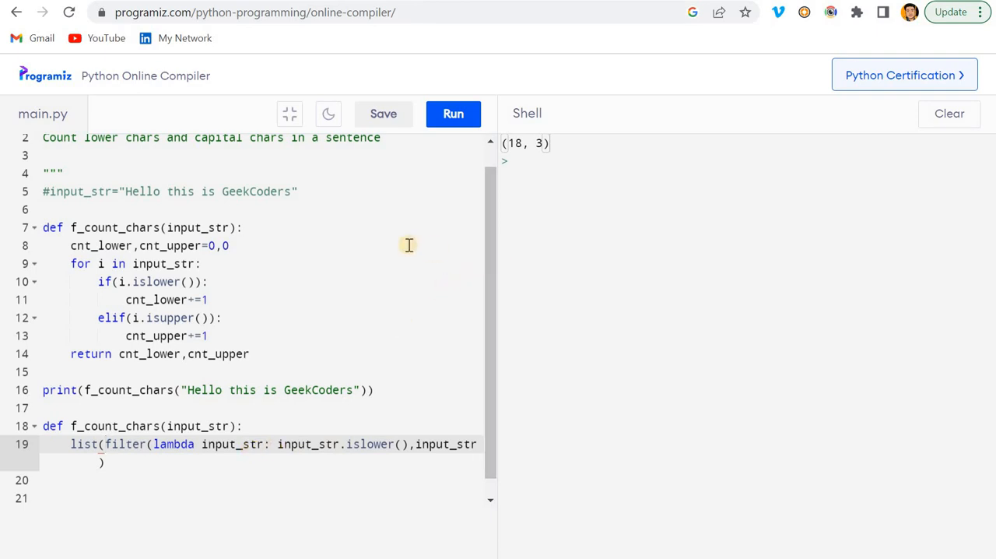
mouse_move(121, 473)
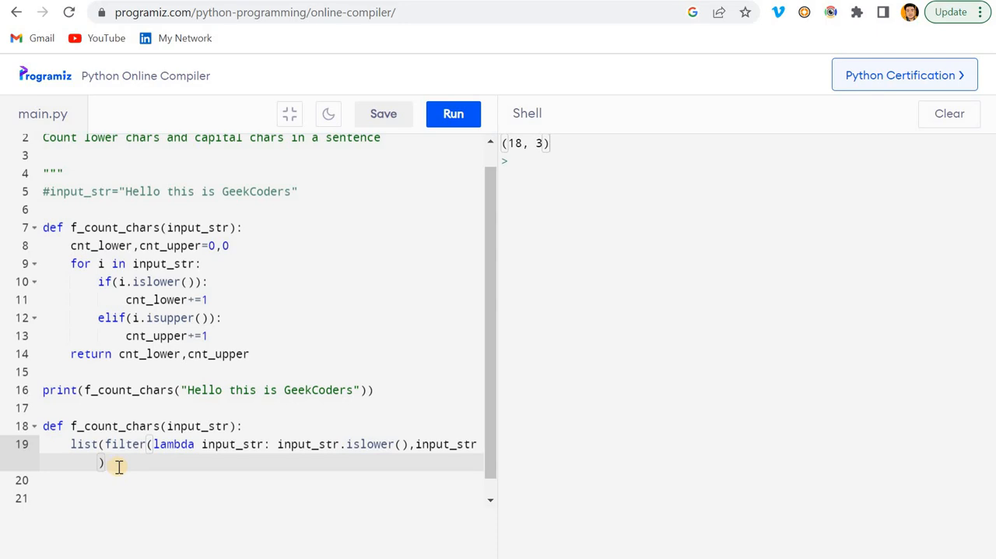
text())
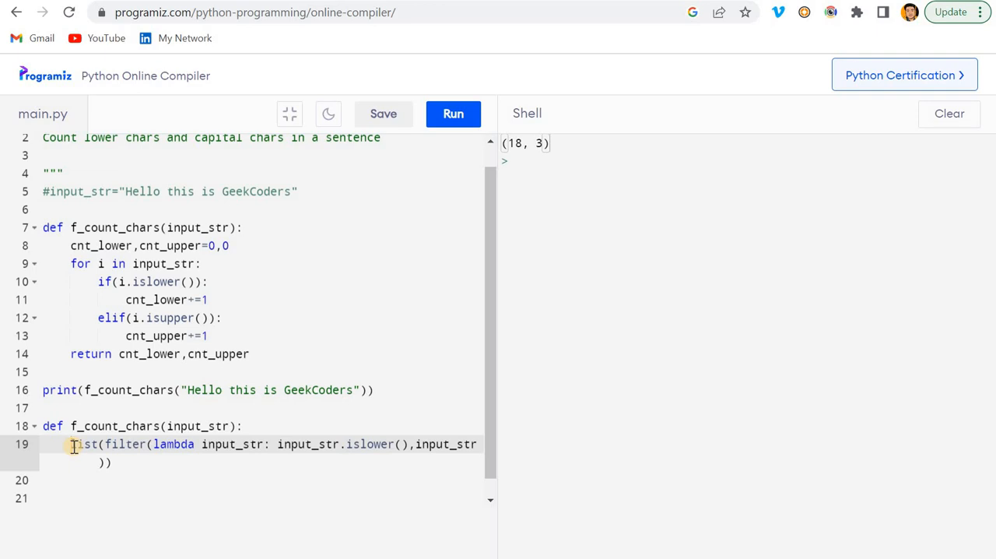
text(a=)
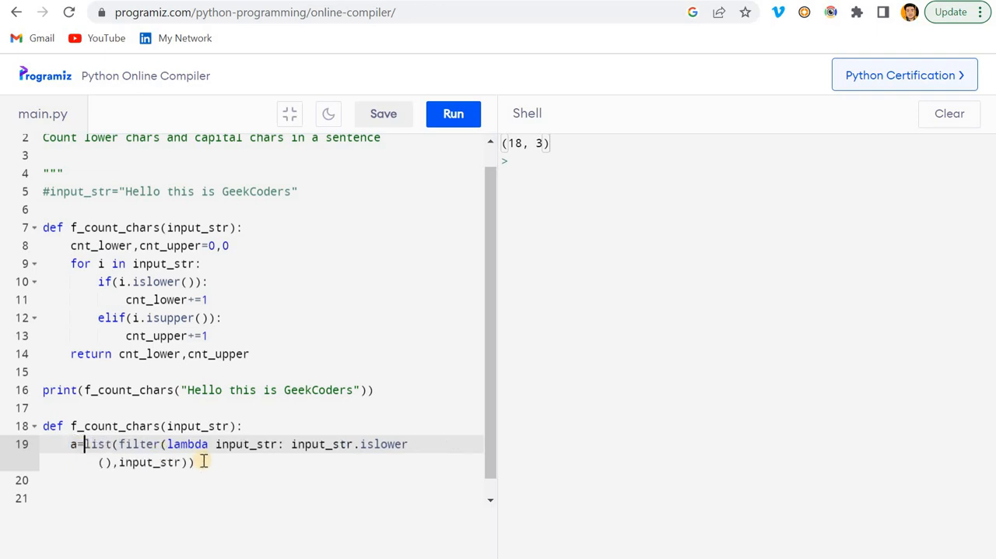
text(return a)
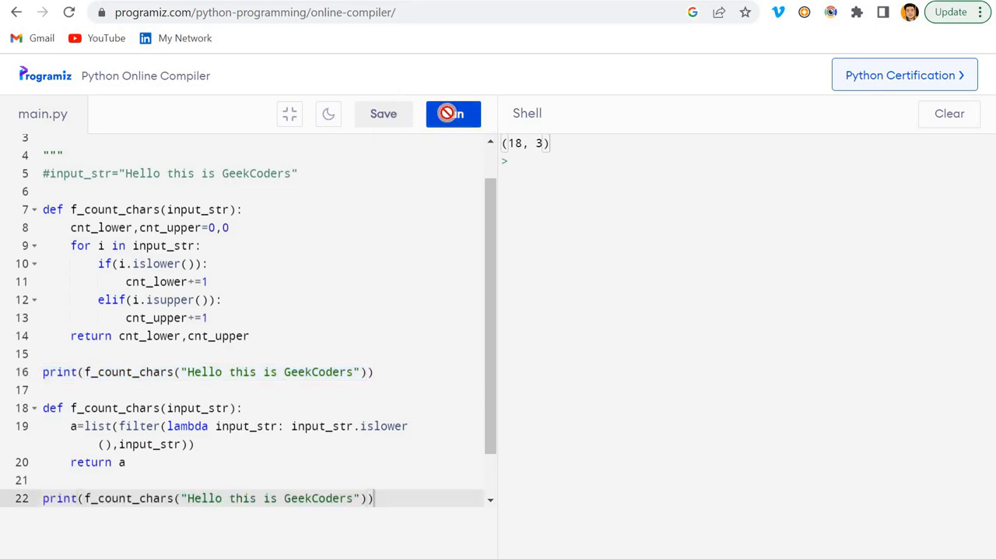
Step: Run the script so the shell prints the filtered lowercase result
click(453, 114)
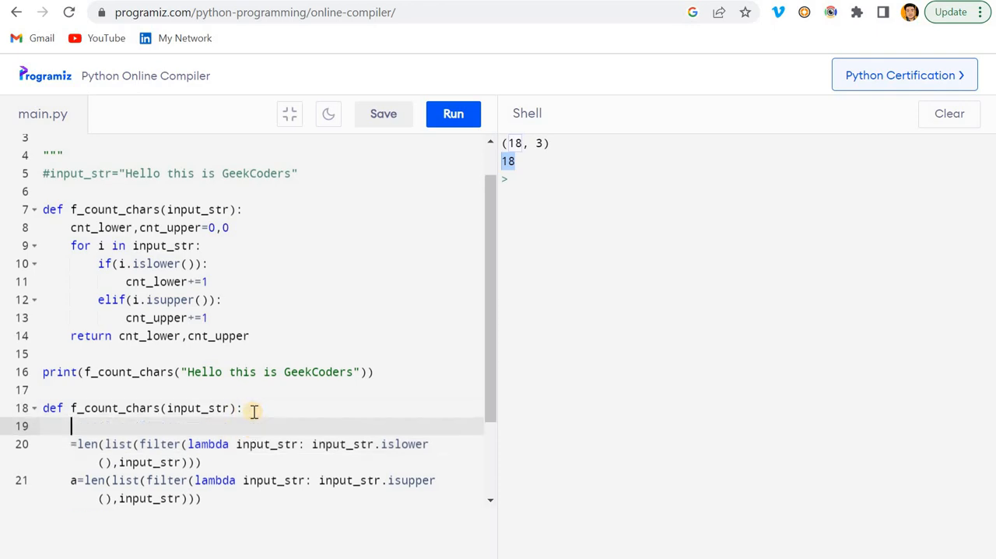
Step: Build dict with "small" and "capital" keys holding the lowercase and uppercase counts
text(dict={)
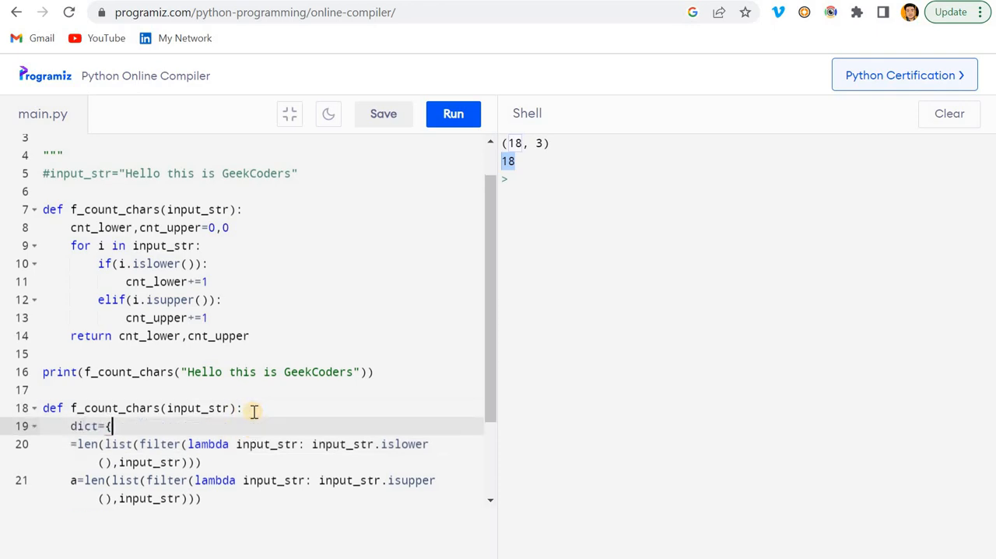
text(})
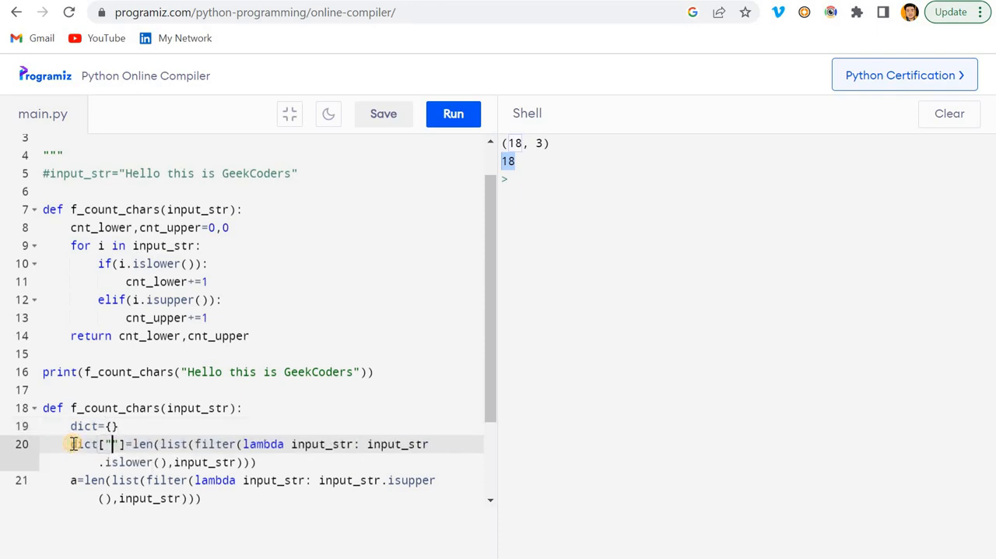
text(s)
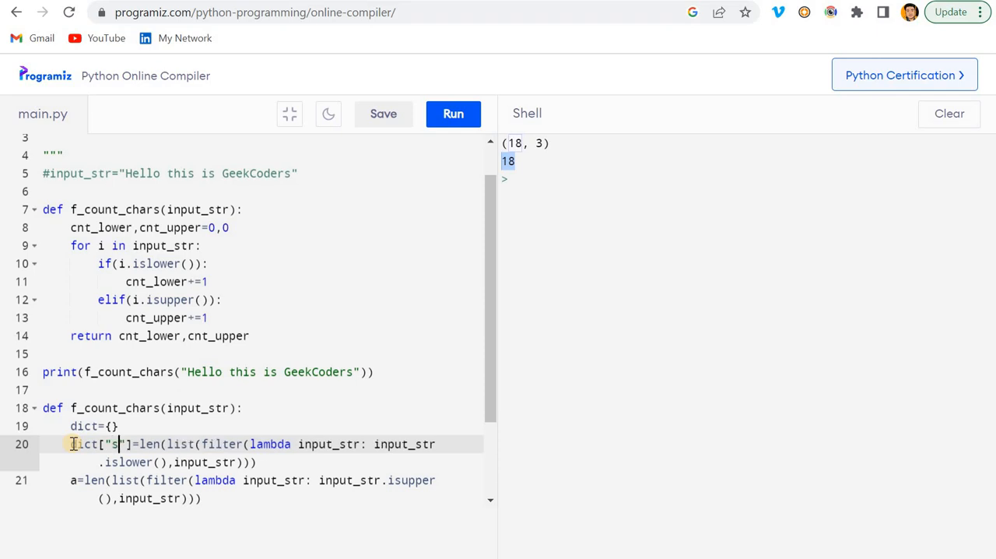
text(mall)
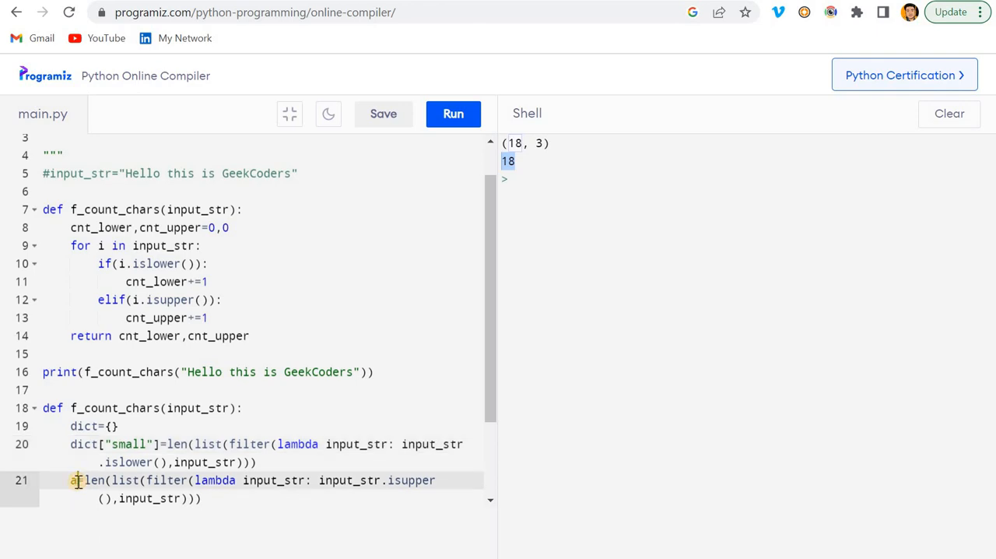
text(dict=)
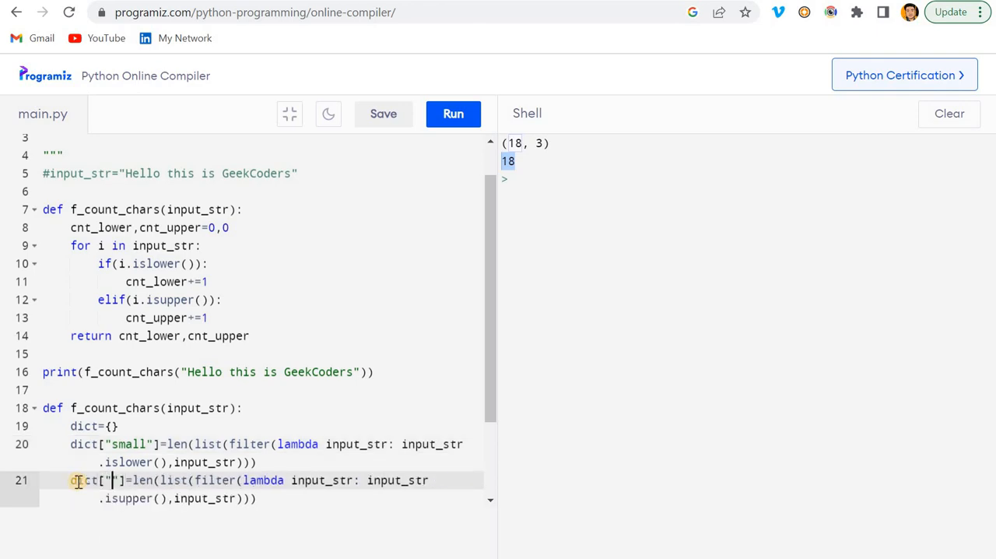
text(cap)
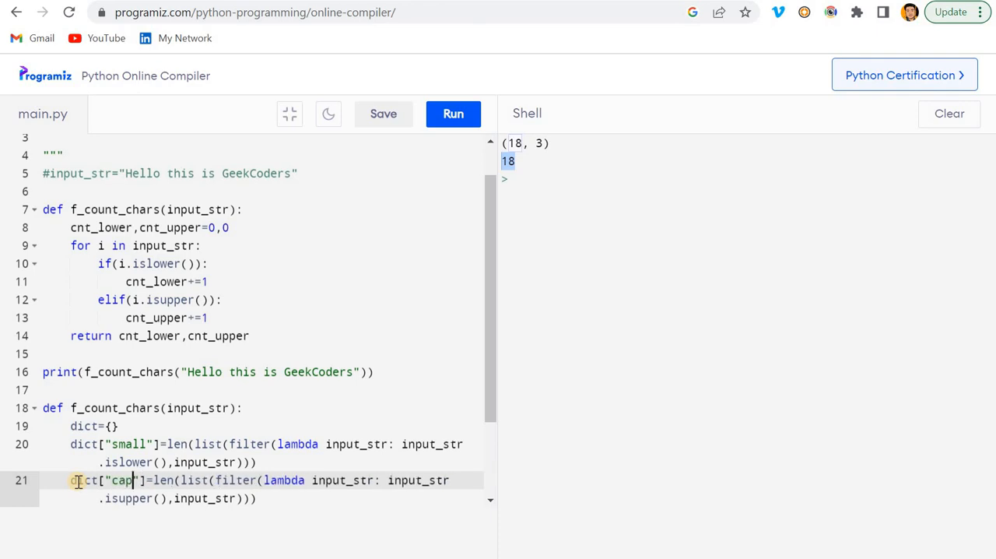
text(ital)
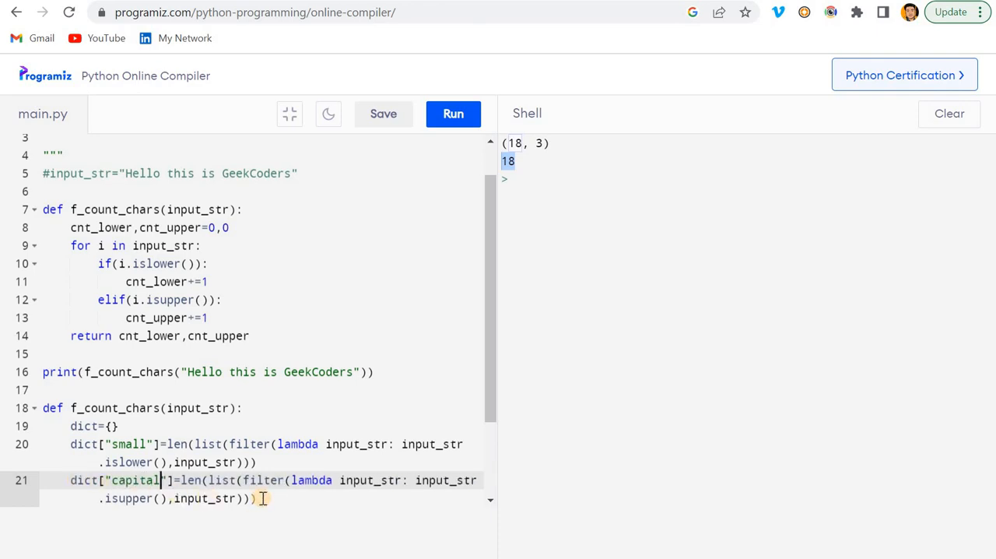
Step: End the function with return dict
text(return)
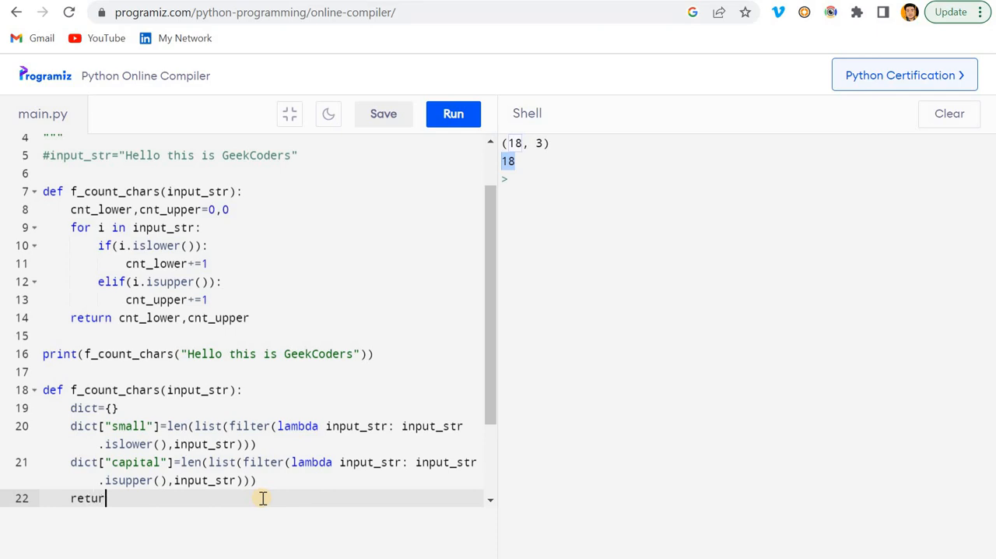
text(n)
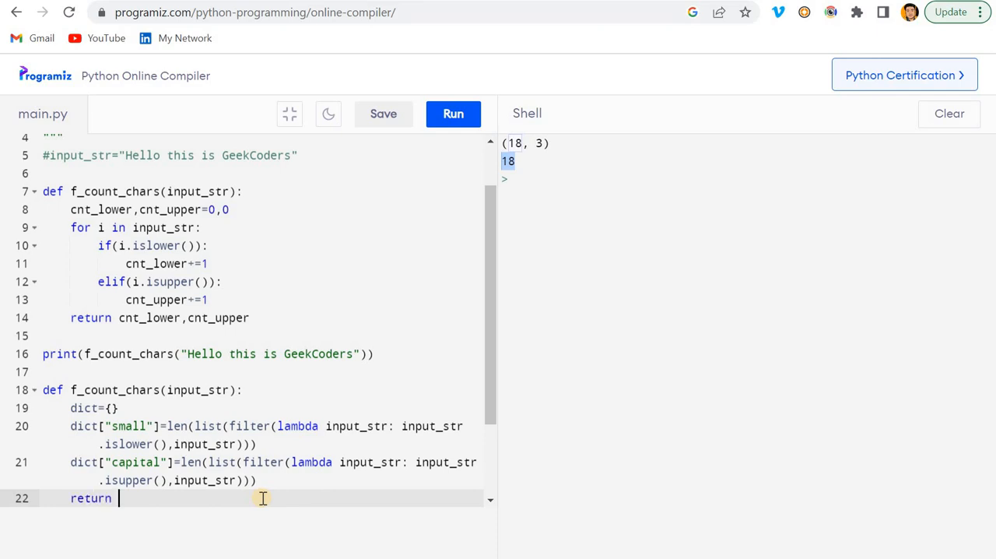
text(dict)
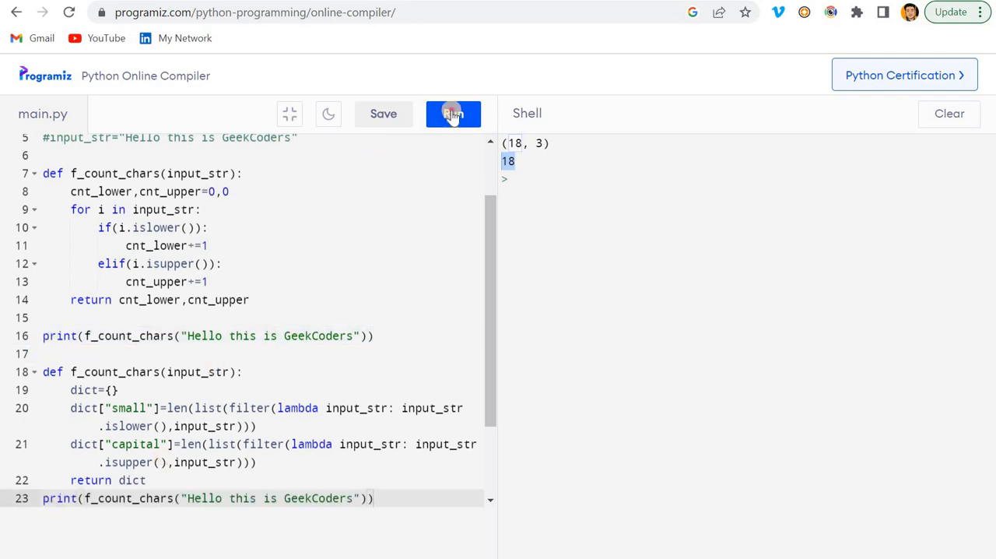
Step: Run to hit the IndentationError, fix the stray line below the function, and rerun the script
click(453, 114)
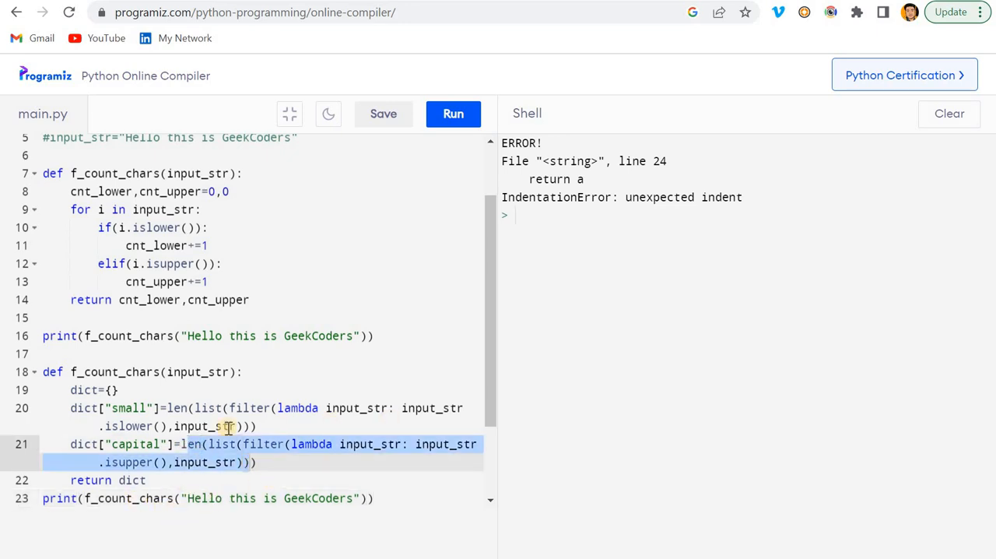
mouse_move(419, 415)
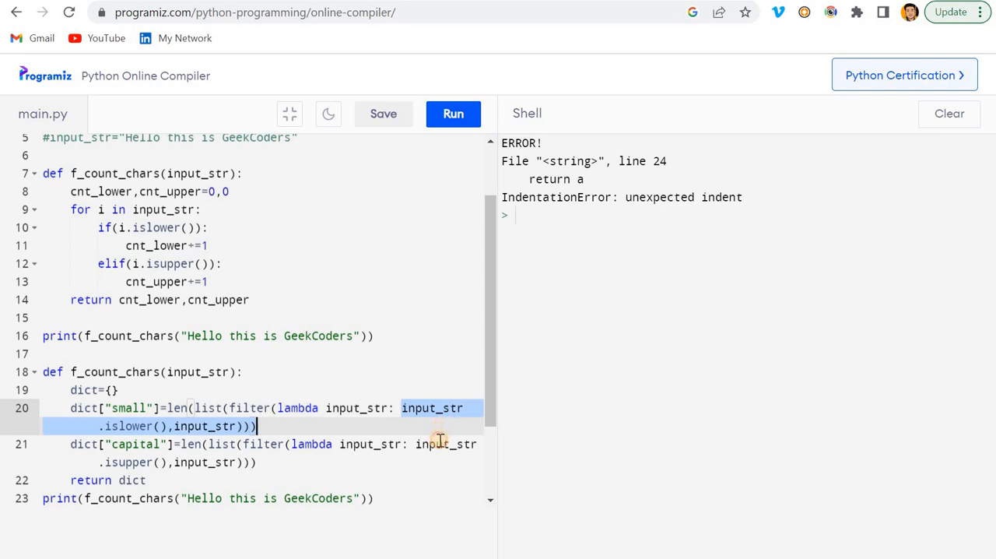
click(434, 444)
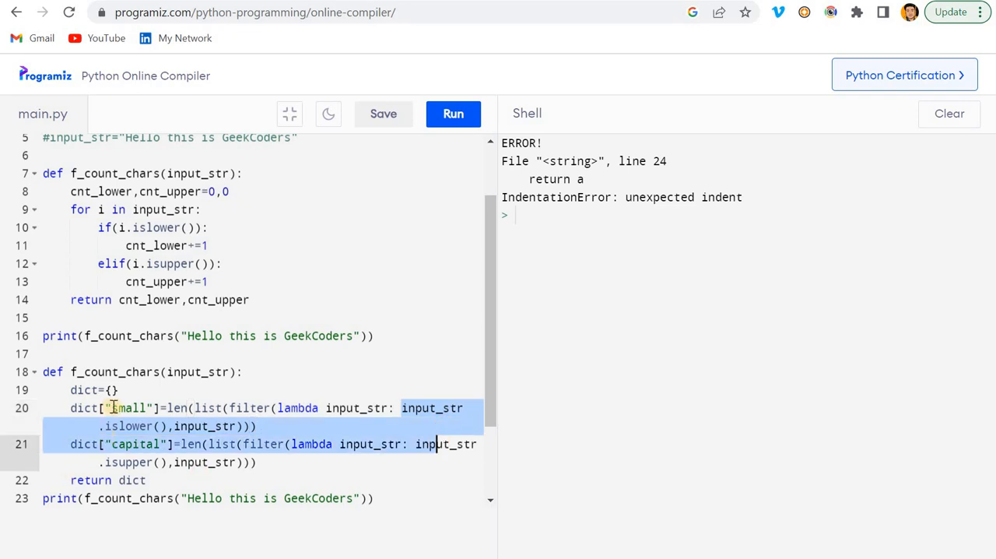
scroll(down, 3)
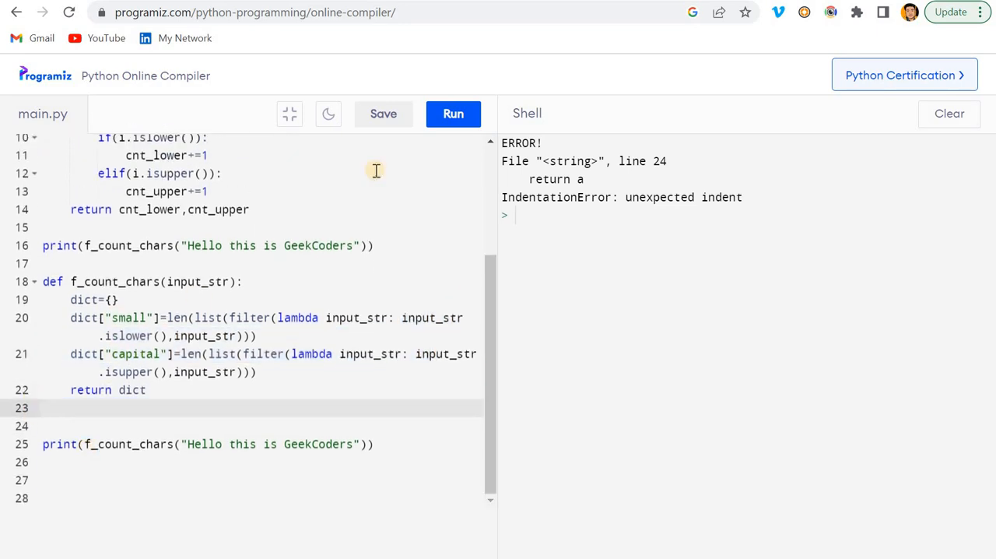
click(452, 113)
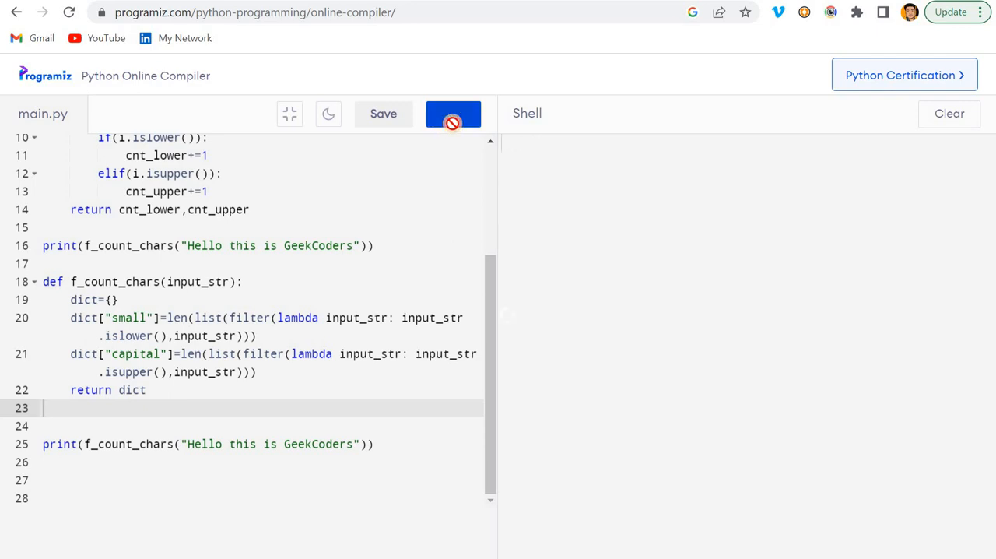
Step: Run the script to print (18, 3) and {'small': 18, 'capital': 3}, then highlight the dictionary-based function
click(452, 113)
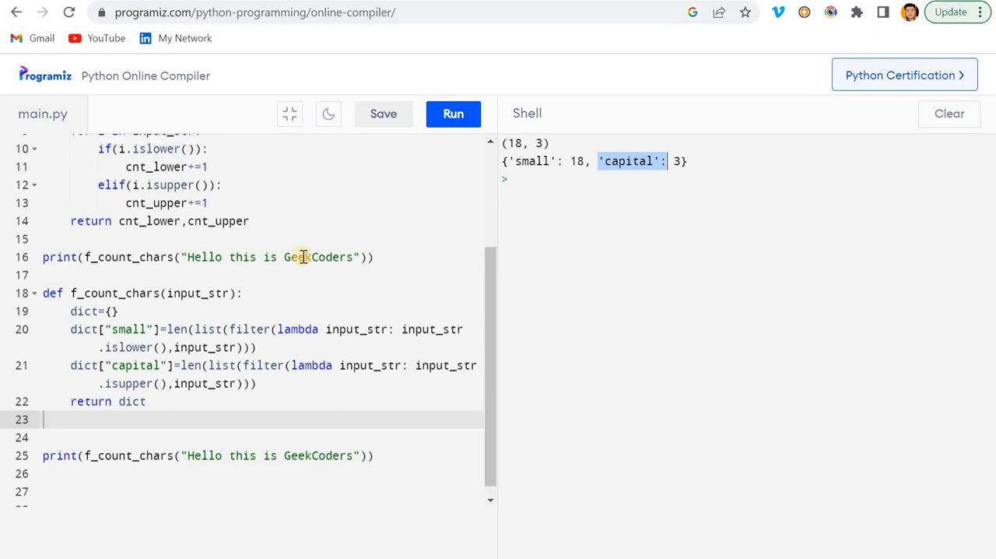
scroll(up, 3)
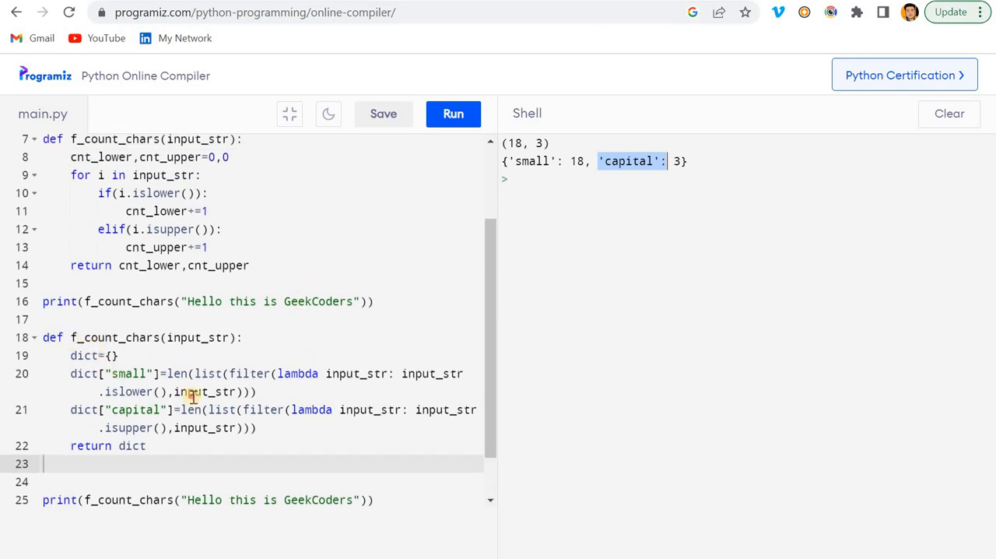
drag(70, 337, 145, 445)
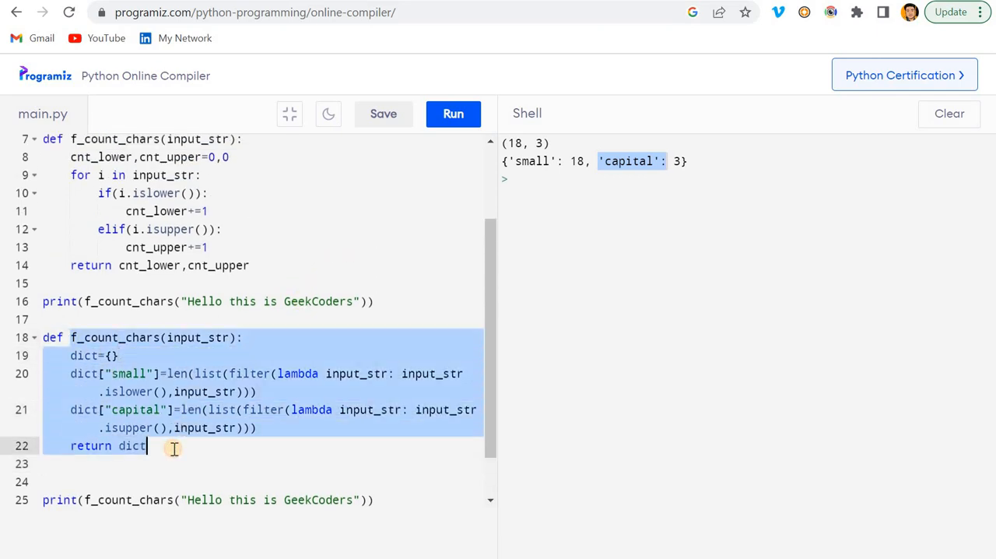
scroll(up, 3)
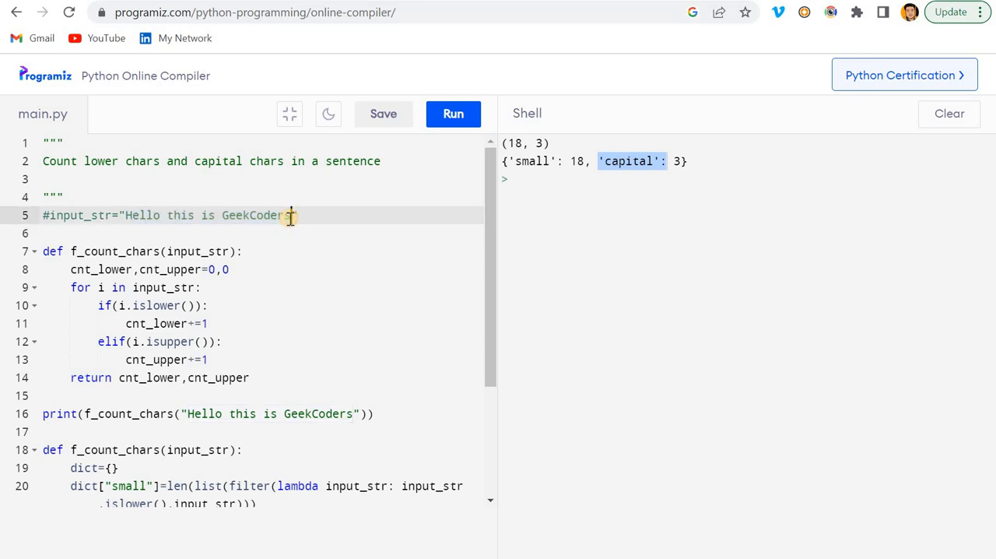
Step: Append ' 123' to the commented input_str so it reads "Hello this is GeekCoders 123", then highlight the loop-based function
text(123)
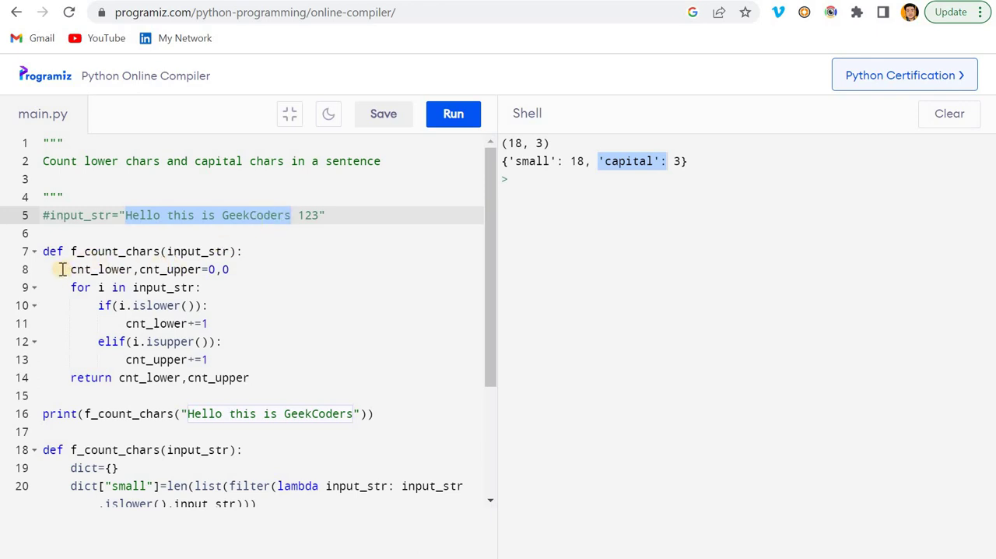
drag(70, 269, 250, 377)
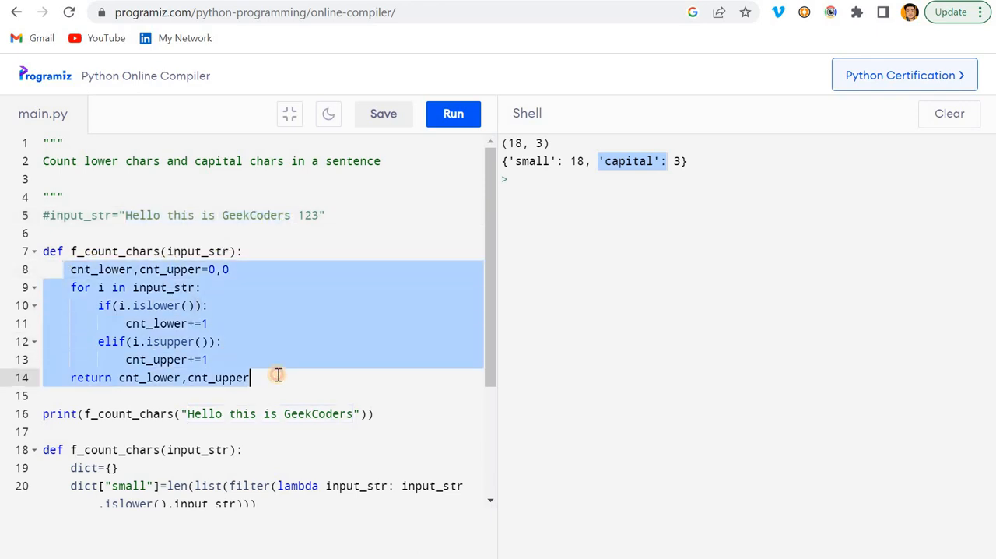
mouse_move(194, 305)
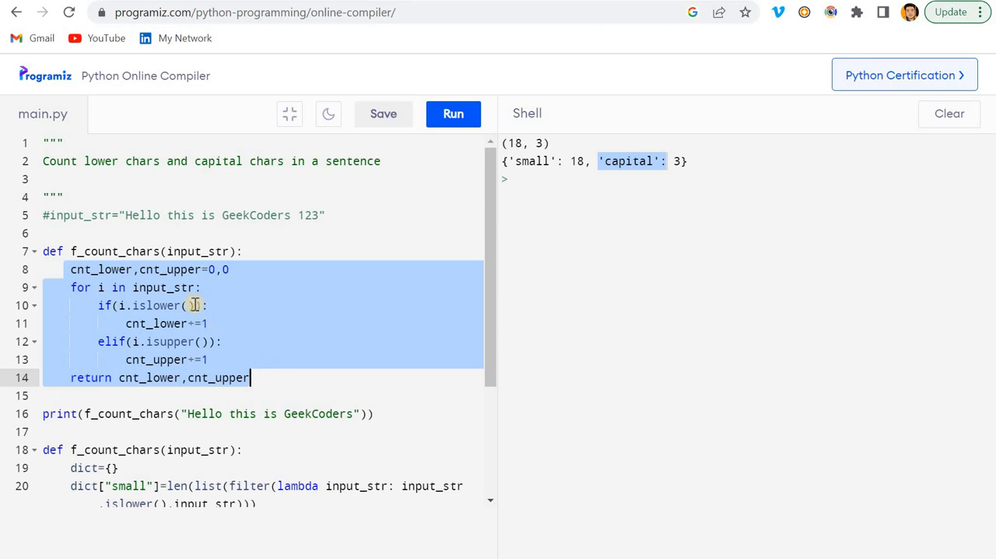
click(138, 305)
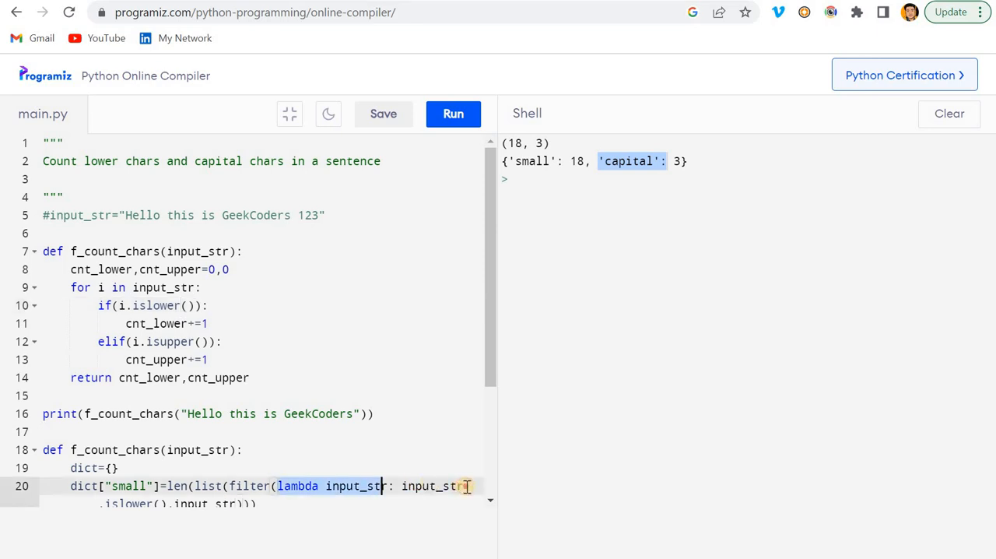
scroll(down, 3)
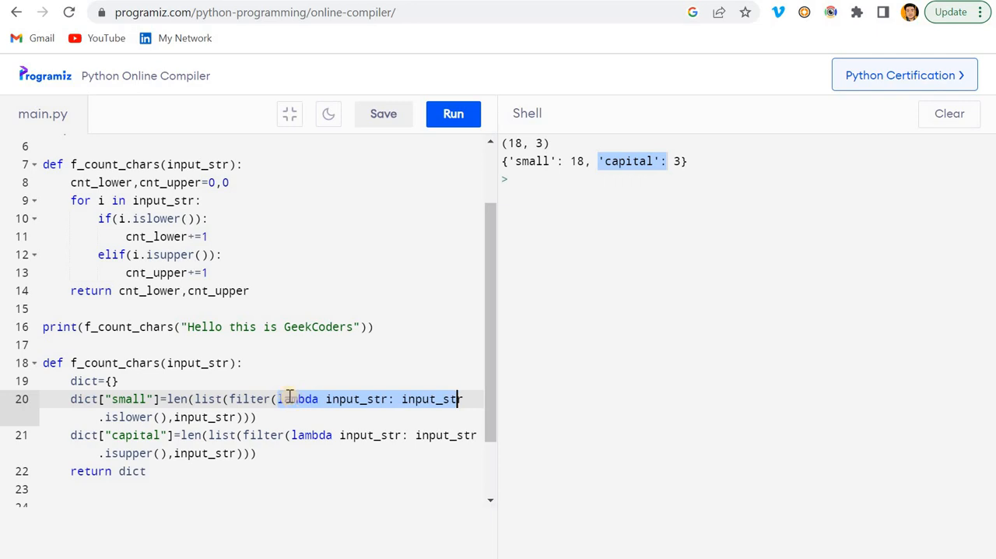
scroll(up, 3)
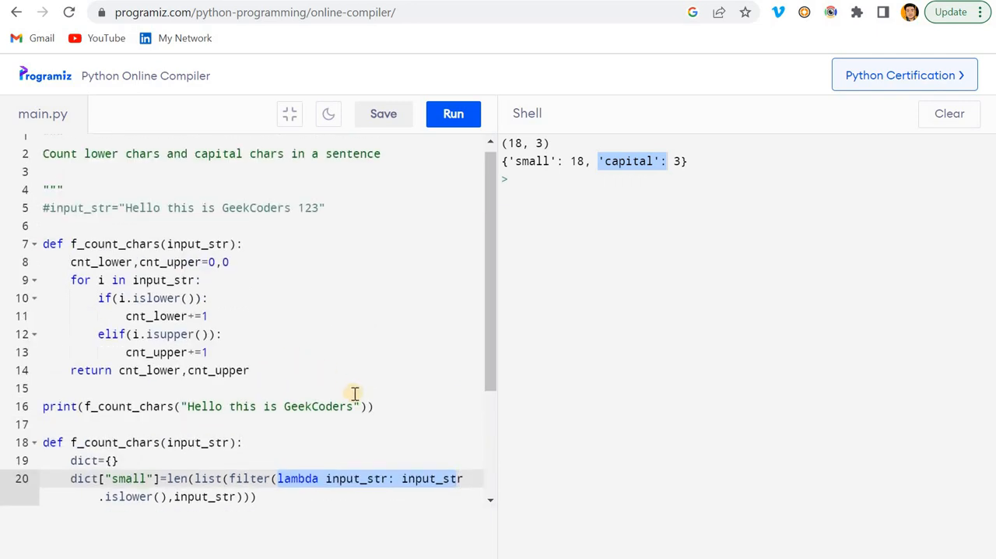
scroll(up, 3)
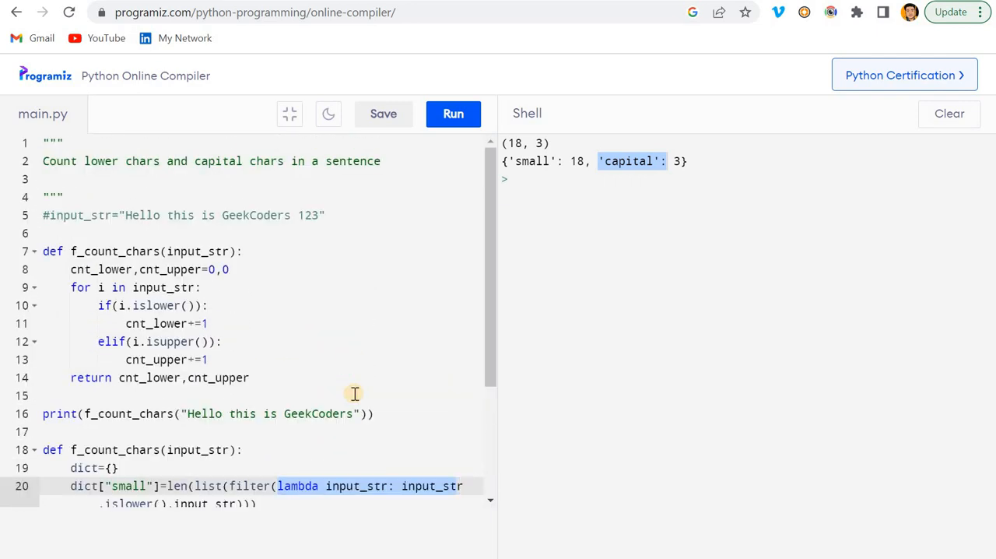
scroll(down, 3)
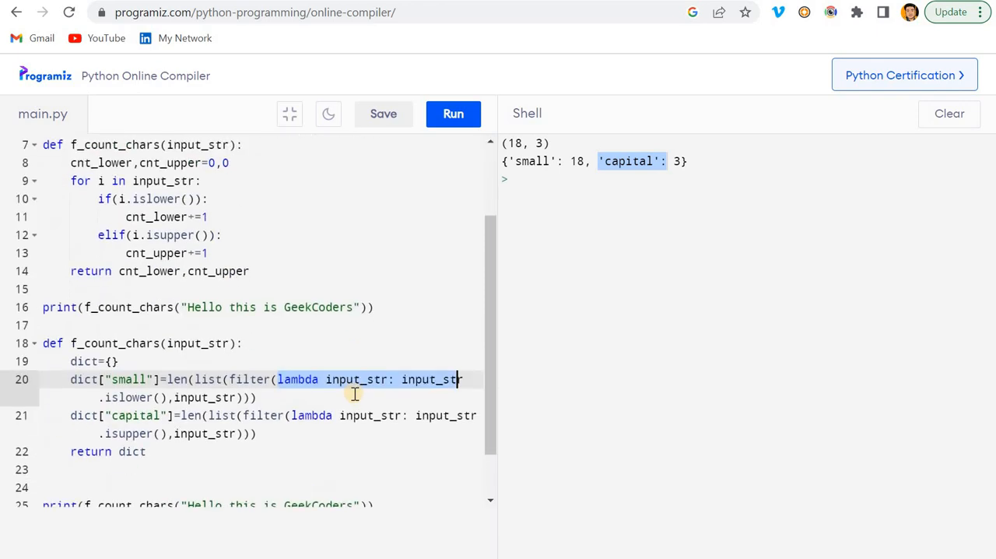
scroll(down, 3)
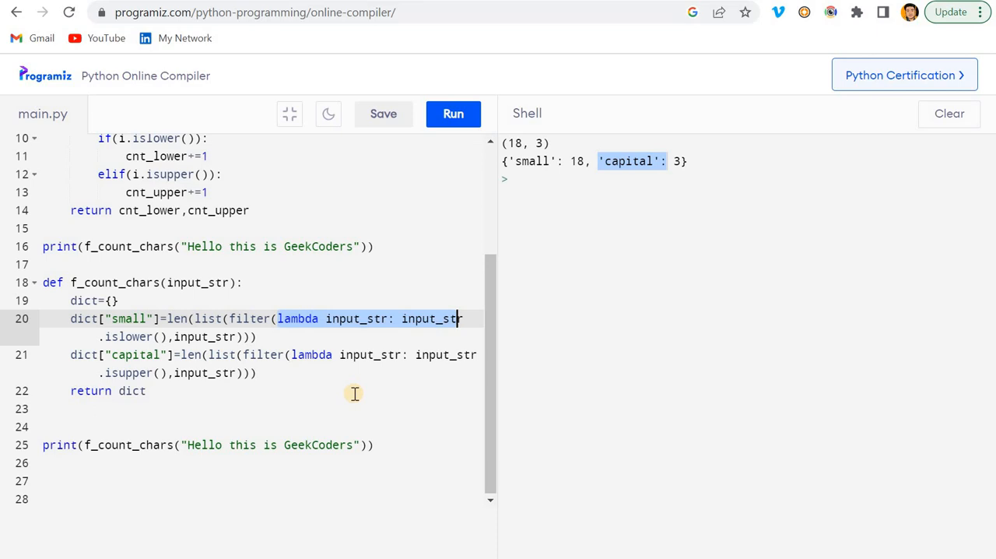
mouse_move(167, 390)
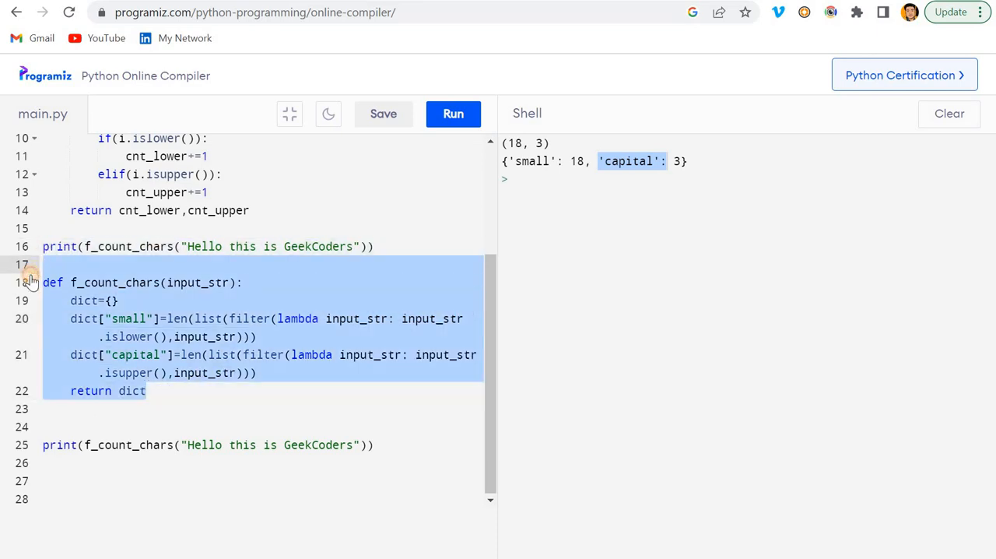
scroll(up, 3)
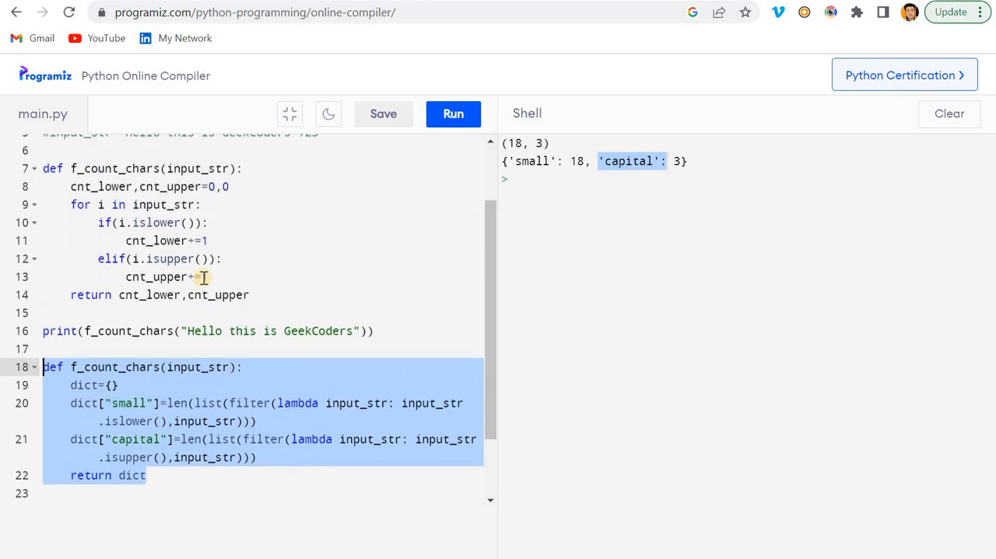
scroll(up, 3)
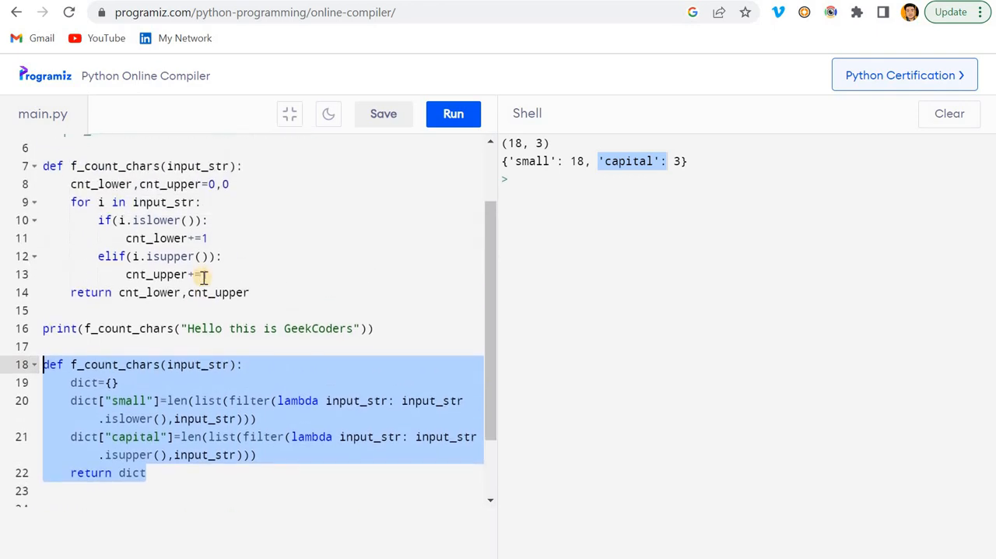
scroll(down, 3)
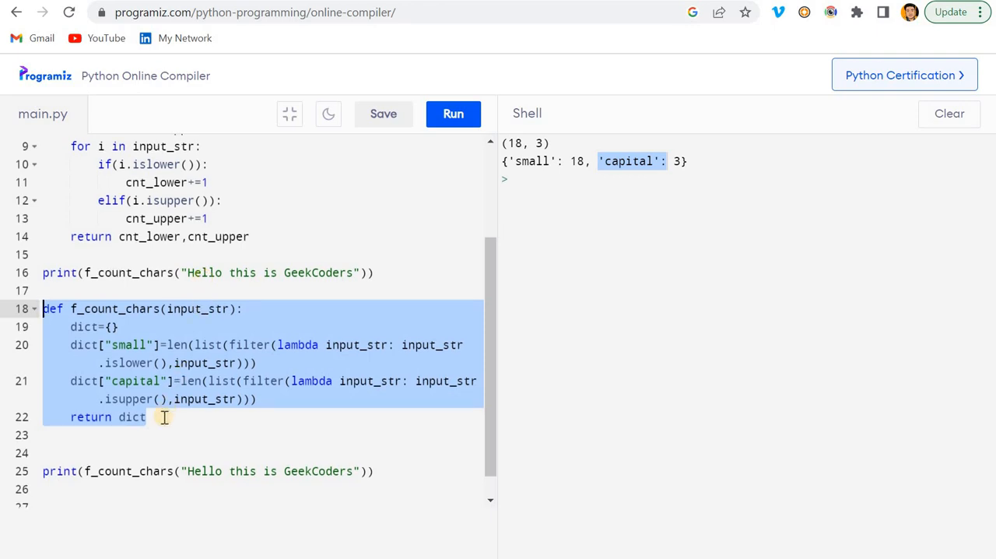
click(144, 416)
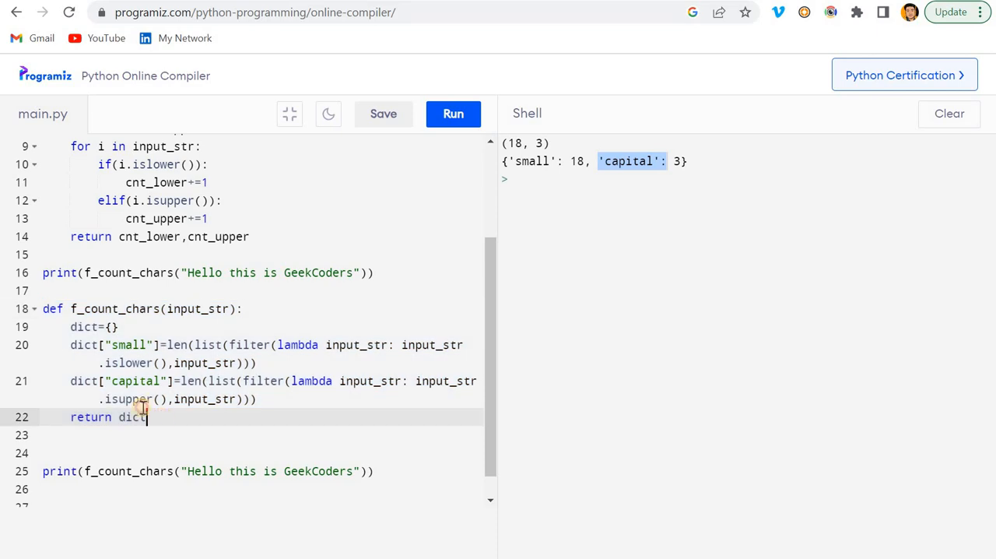
drag(136, 416, 42, 309)
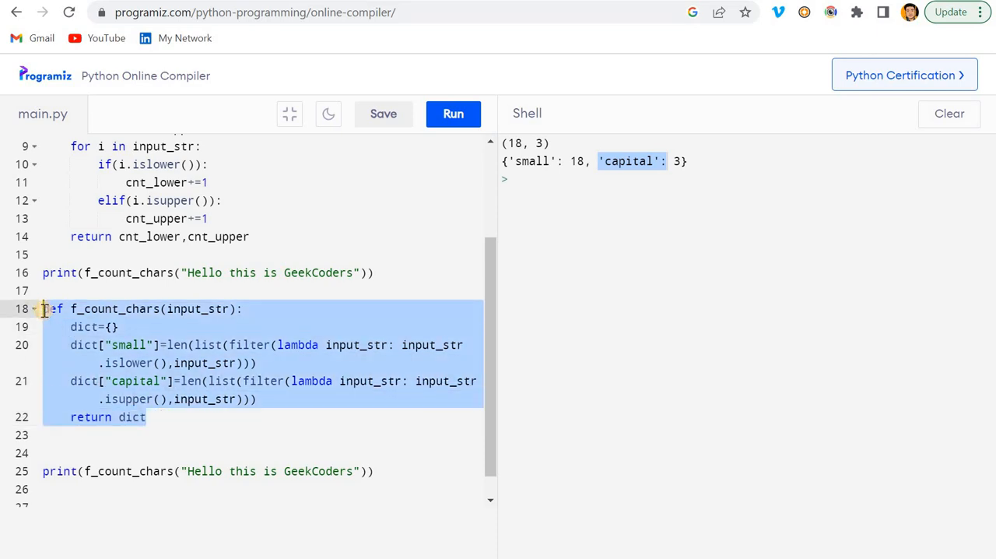